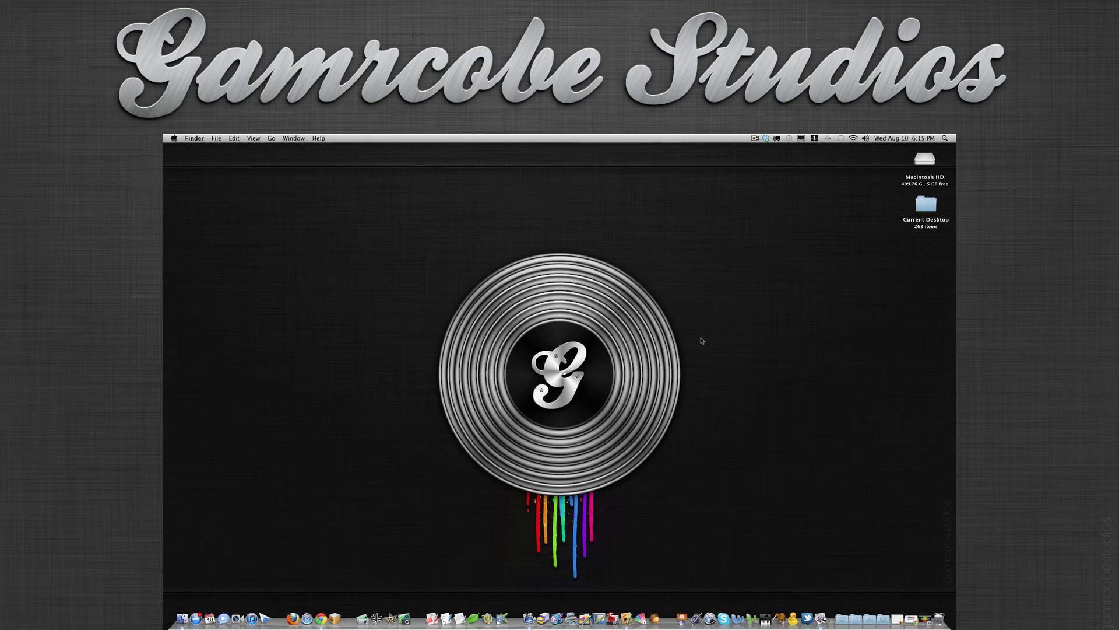
pyautogui.moveTo(849, 475)
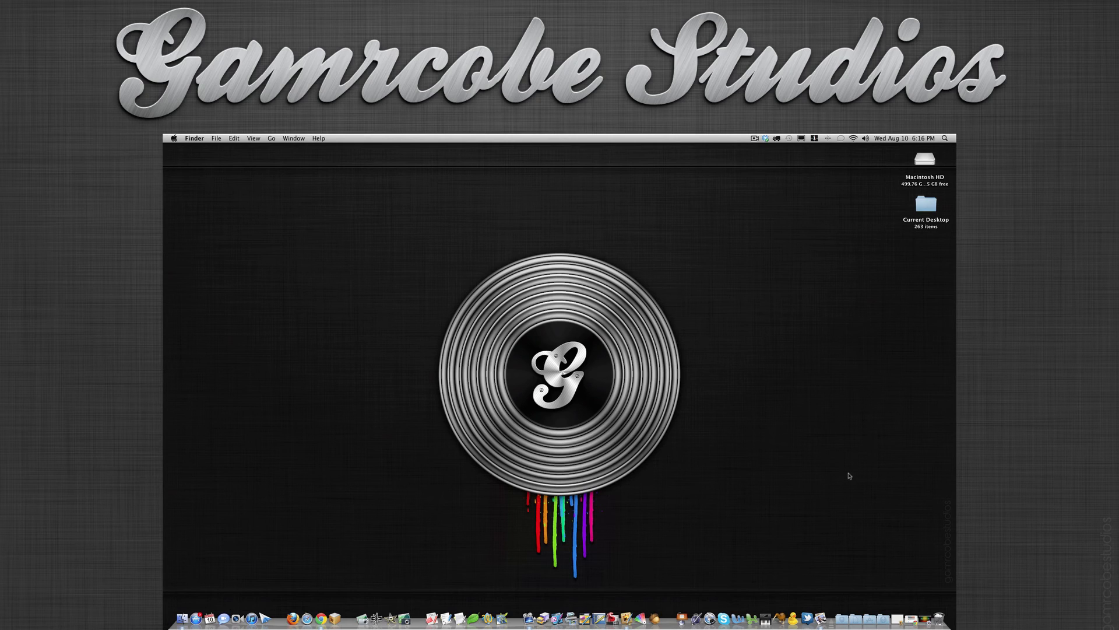
pyautogui.moveTo(739, 440)
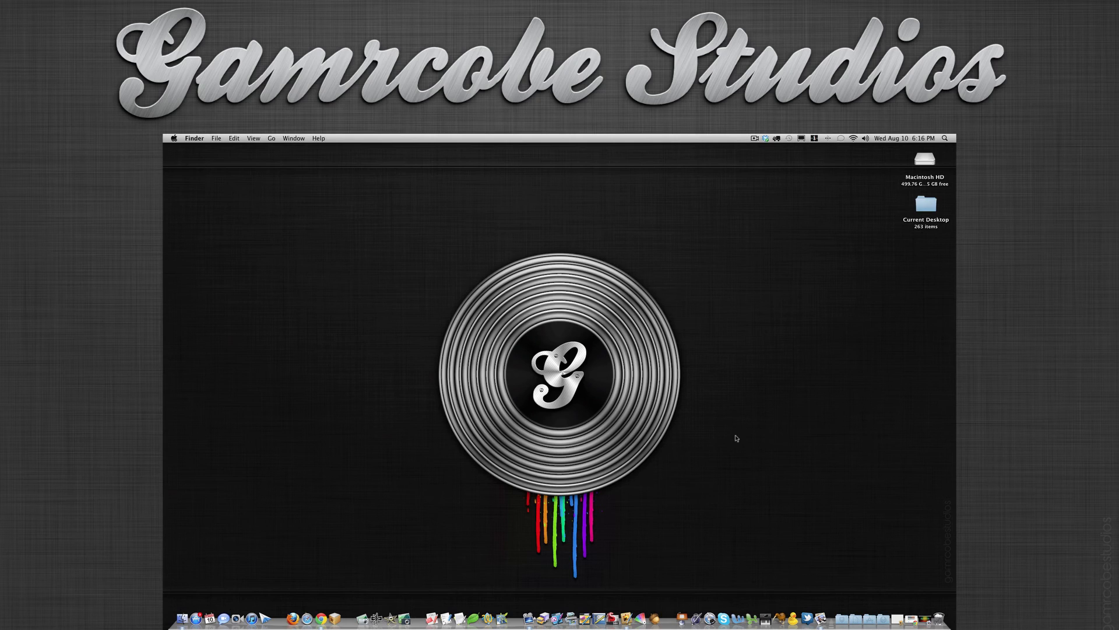
pyautogui.moveTo(711, 415)
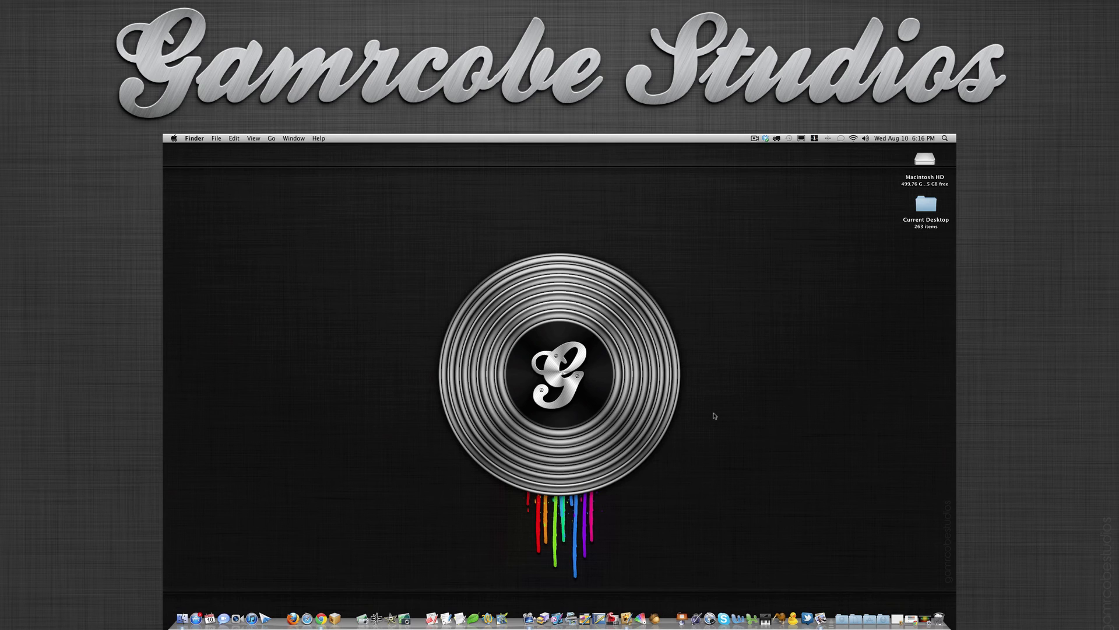
pyautogui.moveTo(797, 422)
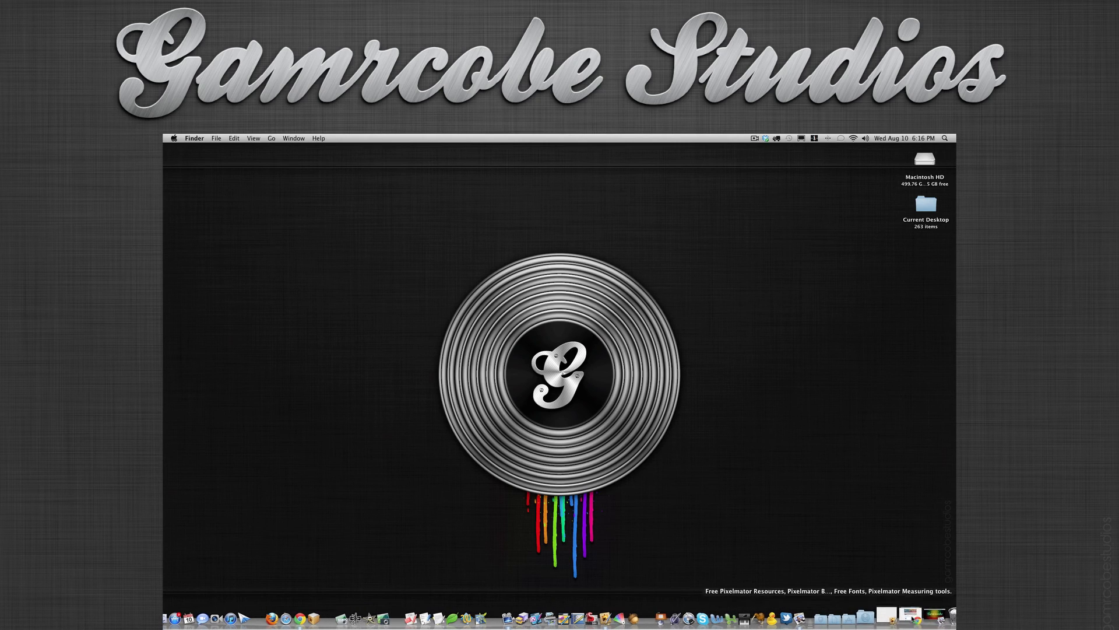
# Step: Restore the Pixelmator resources page in Chrome and scroll to the Gradient Sharing downloads
pyautogui.click(318, 615)
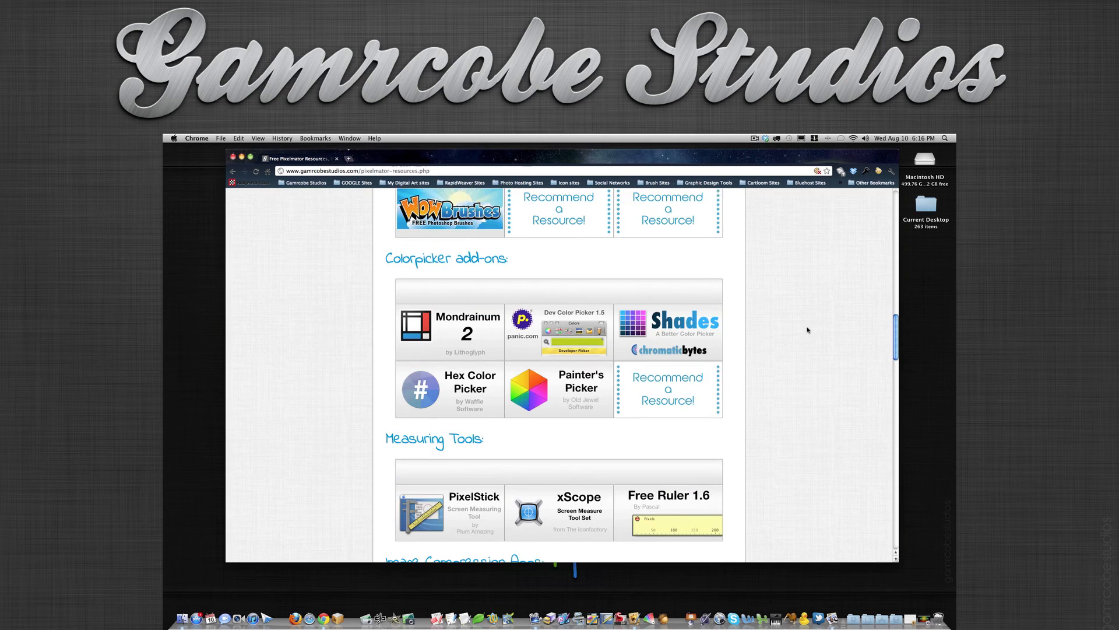
pyautogui.scroll(-3)
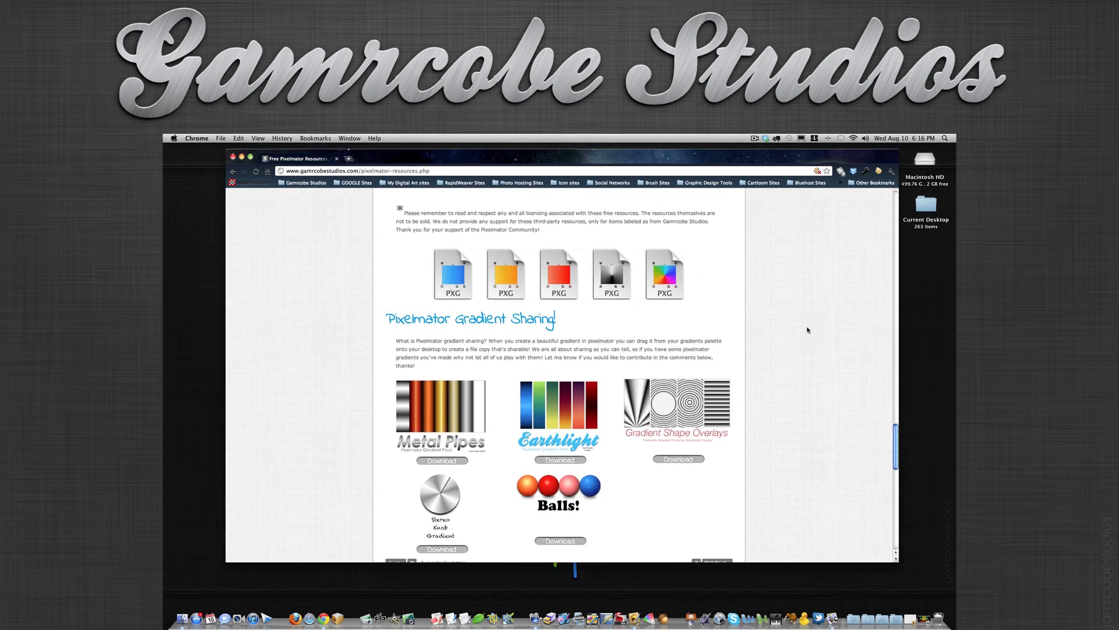
pyautogui.scroll(-3)
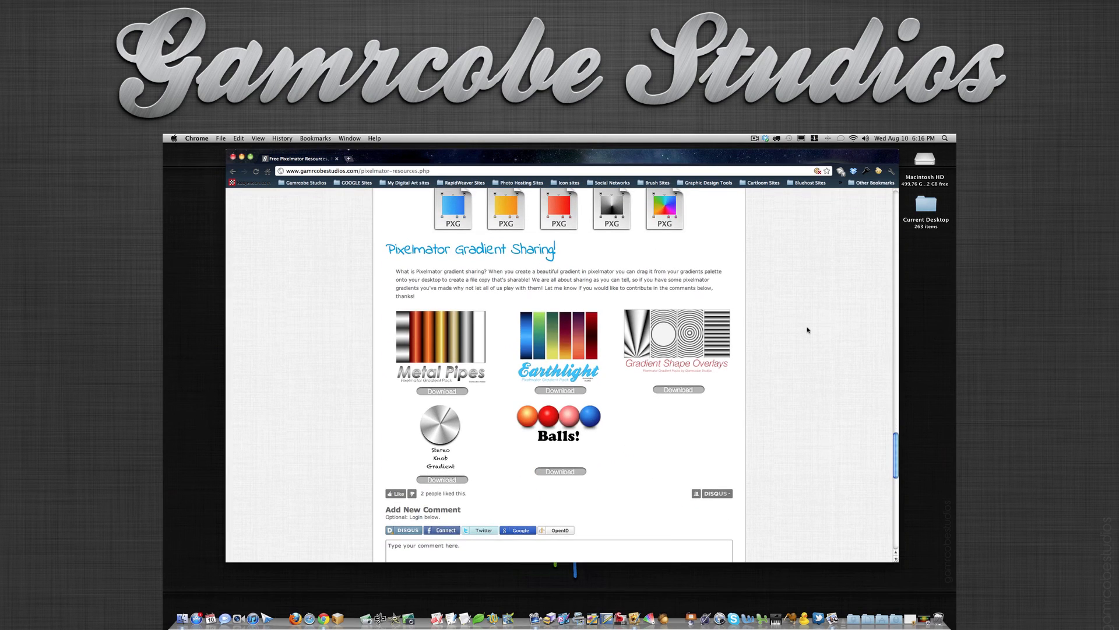
pyautogui.moveTo(441, 391)
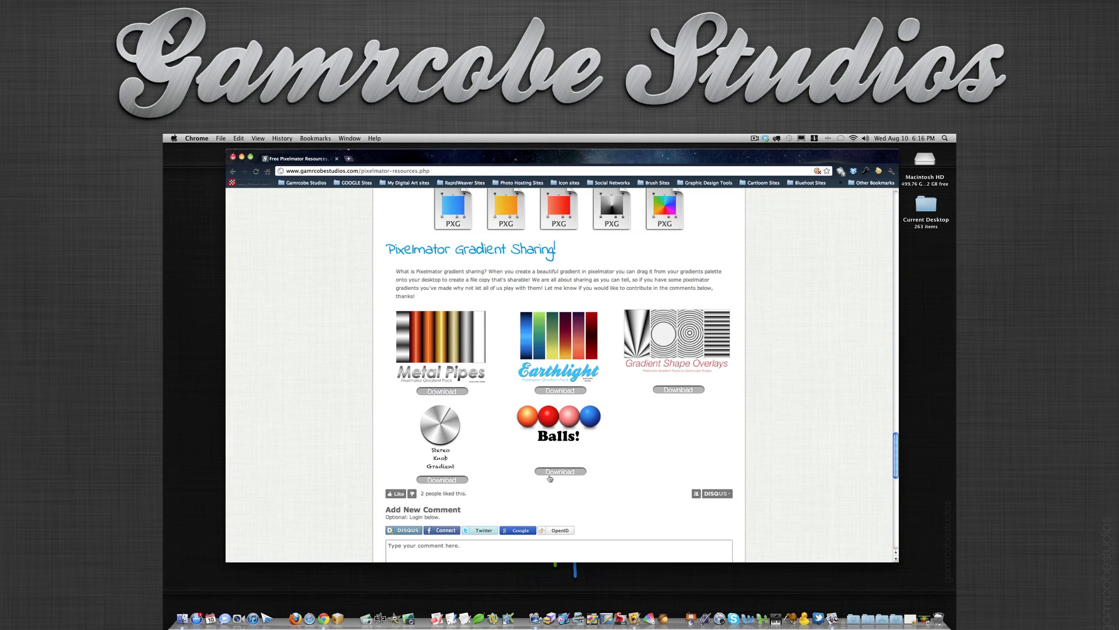
pyautogui.moveTo(688, 395)
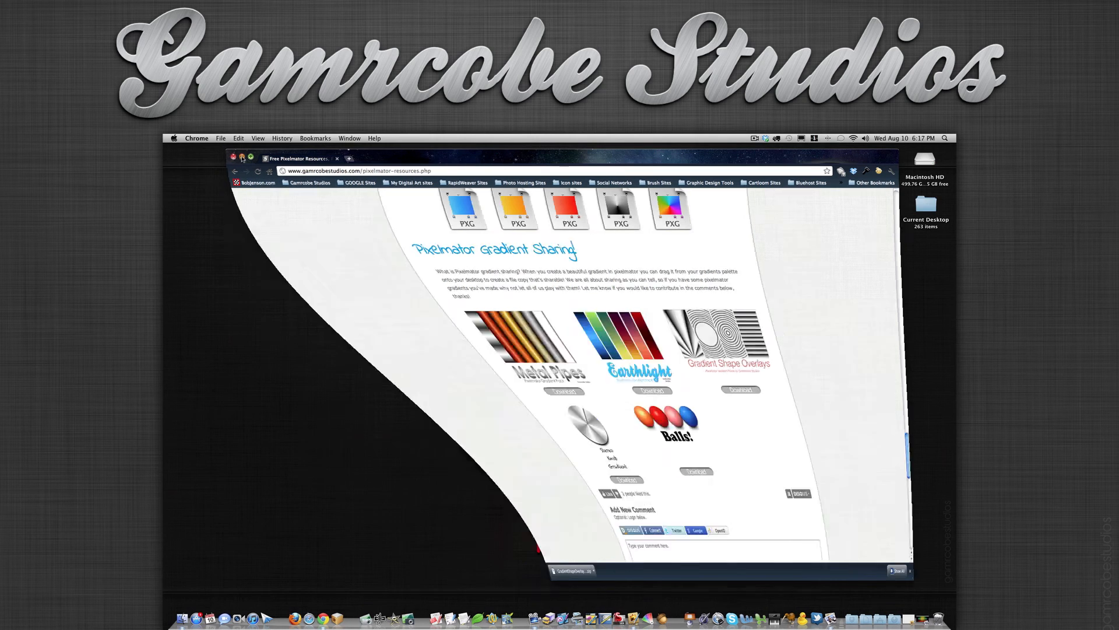
# Step: Bring Pixelmator forward and choose the downloaded concentric-ring gradient preset
pyautogui.click(243, 157)
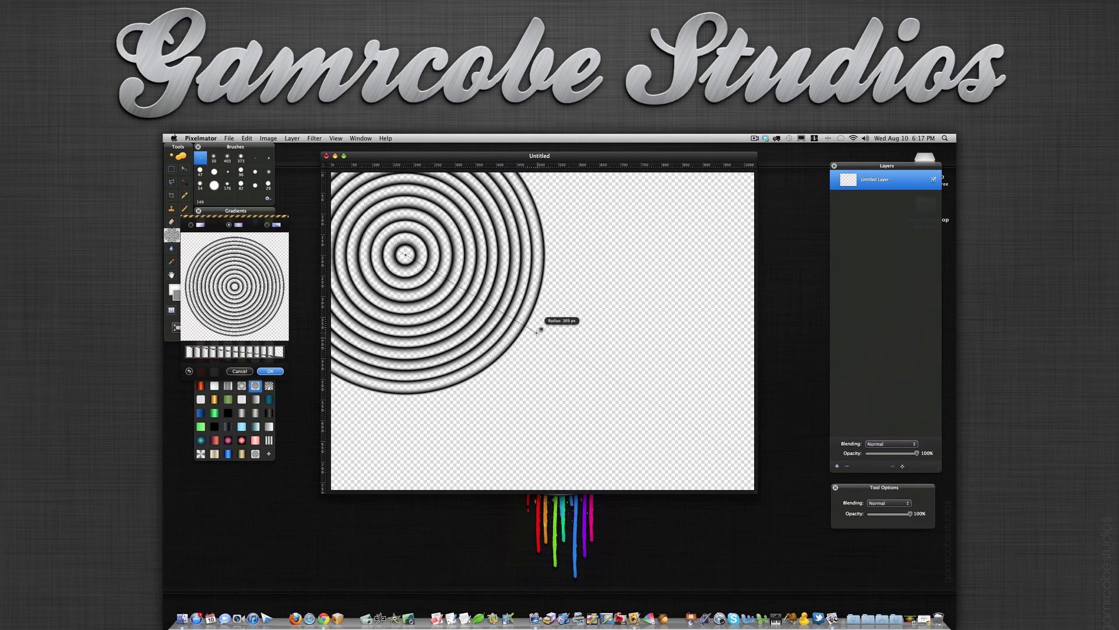
pyautogui.click(270, 371)
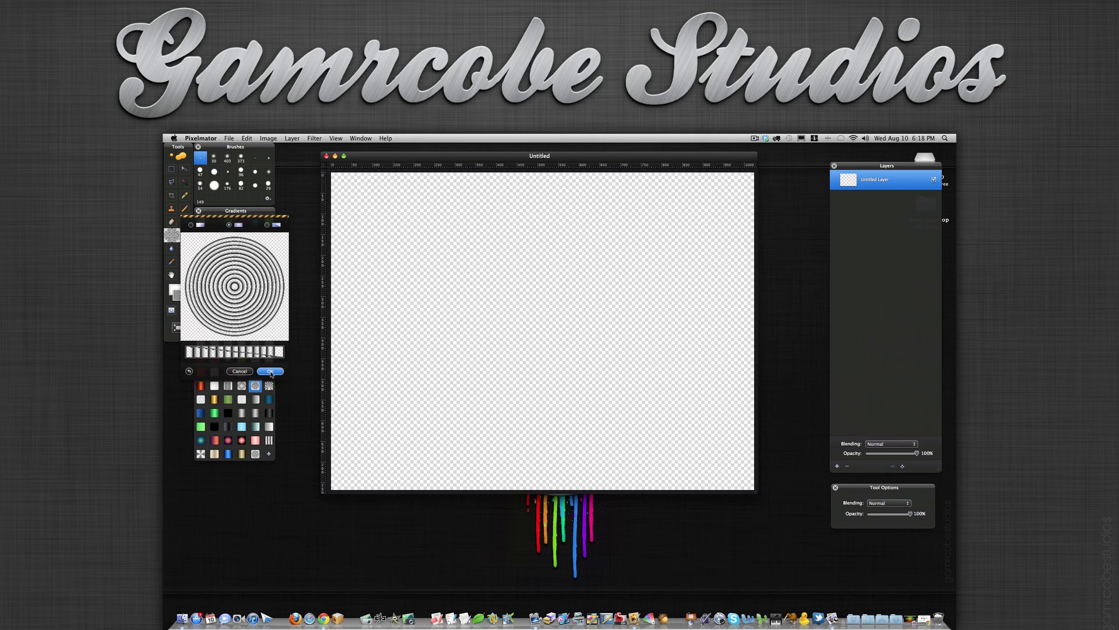
# Step: Confirm the ring gradient, then undo the test ring and diagonal stripe fills
pyautogui.click(271, 371)
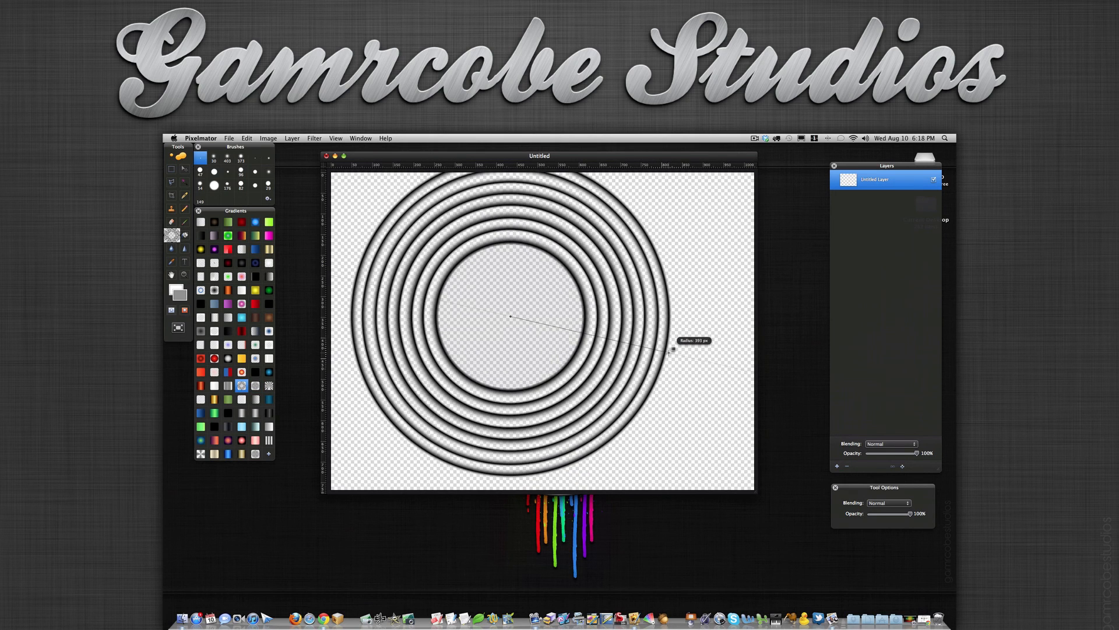
pyautogui.press('cmd+z')
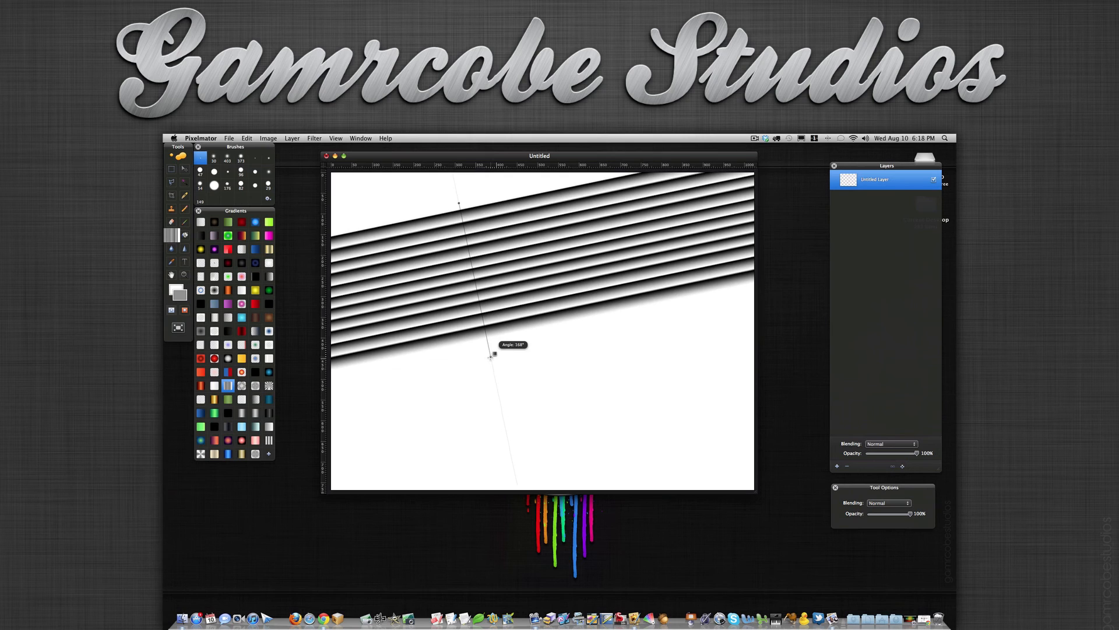
pyautogui.press('cmd+z')
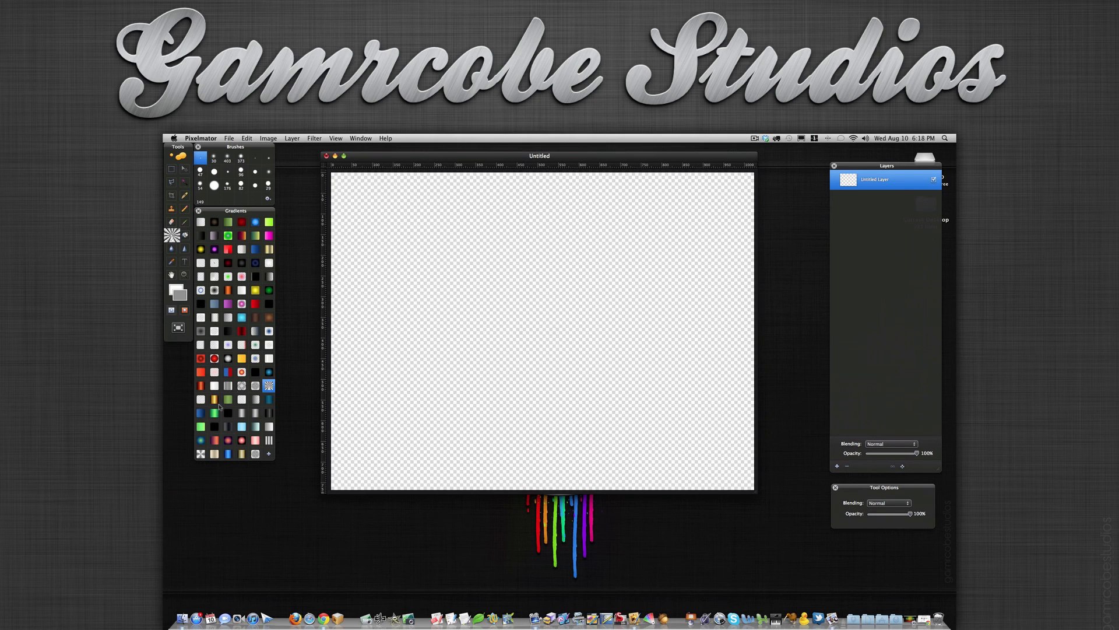
pyautogui.moveTo(291, 407)
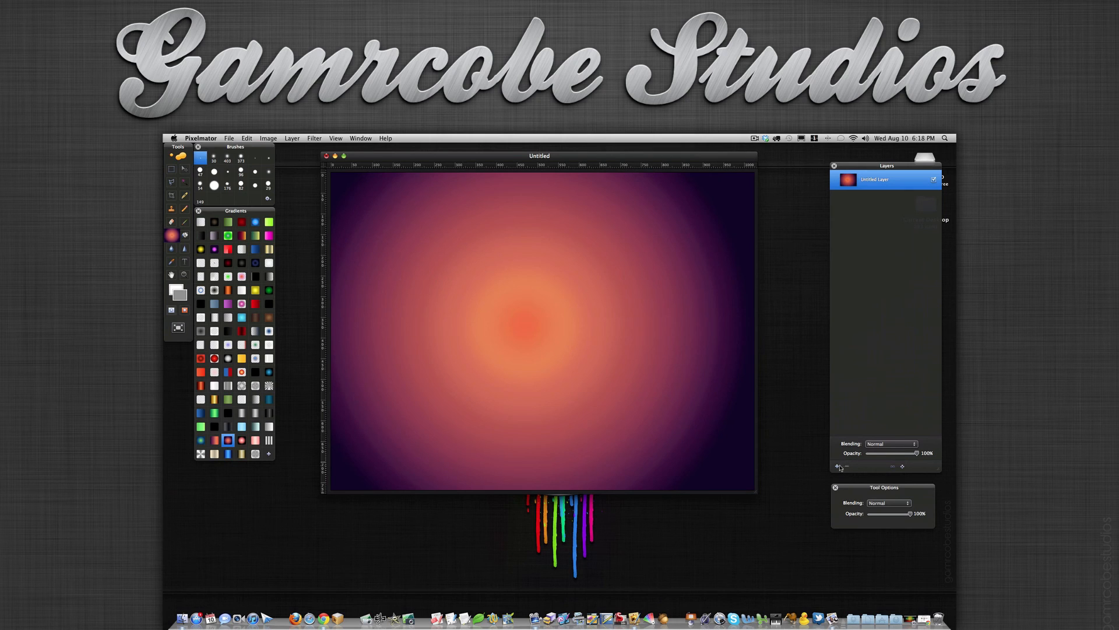
# Step: Add a second layer above the orange-to-purple radial gradient for the ring fill
pyautogui.click(837, 466)
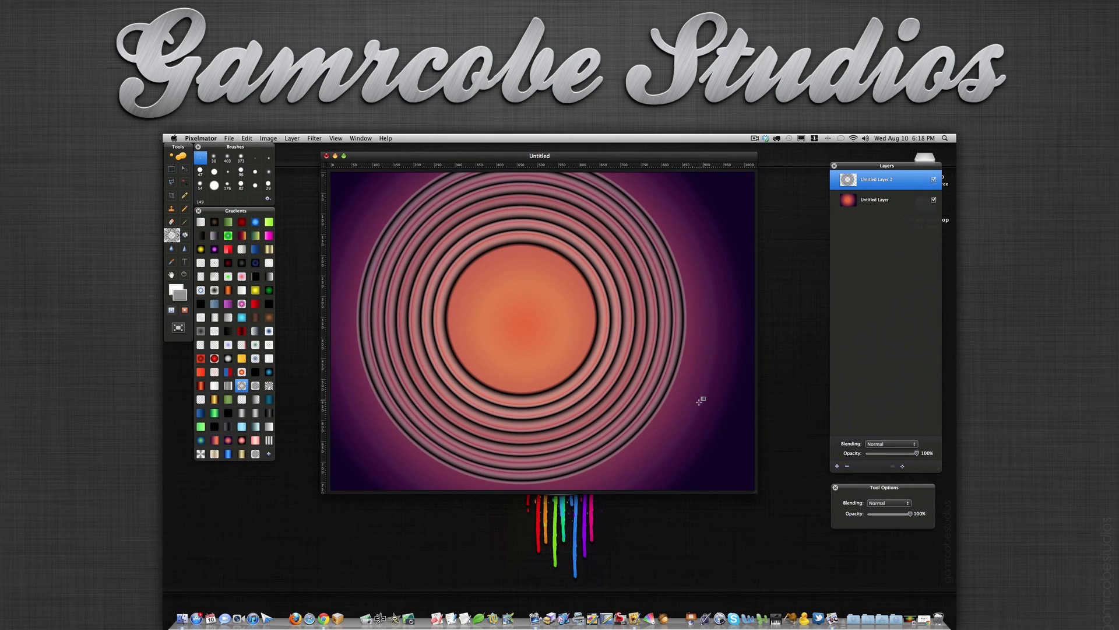
pyautogui.moveTo(595, 233)
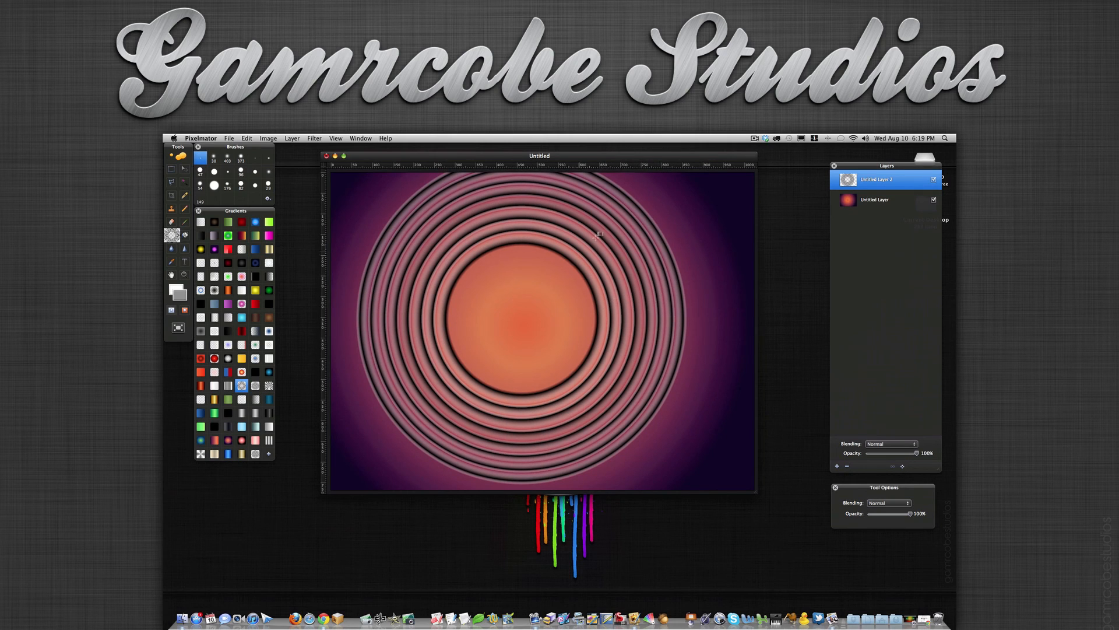
pyautogui.moveTo(474, 234)
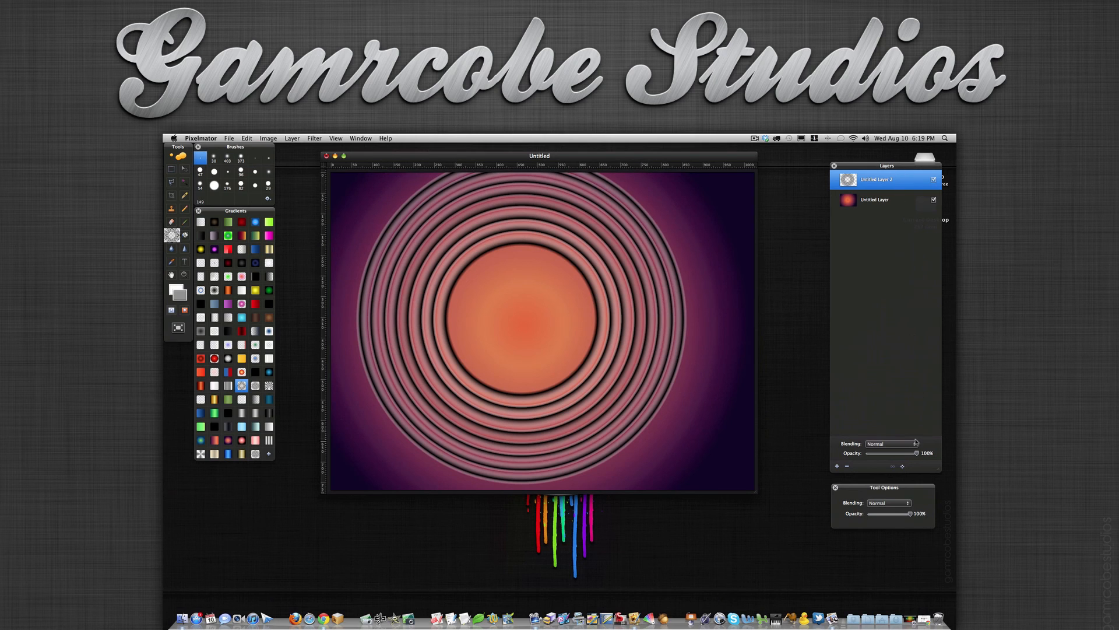
# Step: Blend the ring layer in Overlay, then switch it to Vivid Light at reduced opacity
pyautogui.click(888, 443)
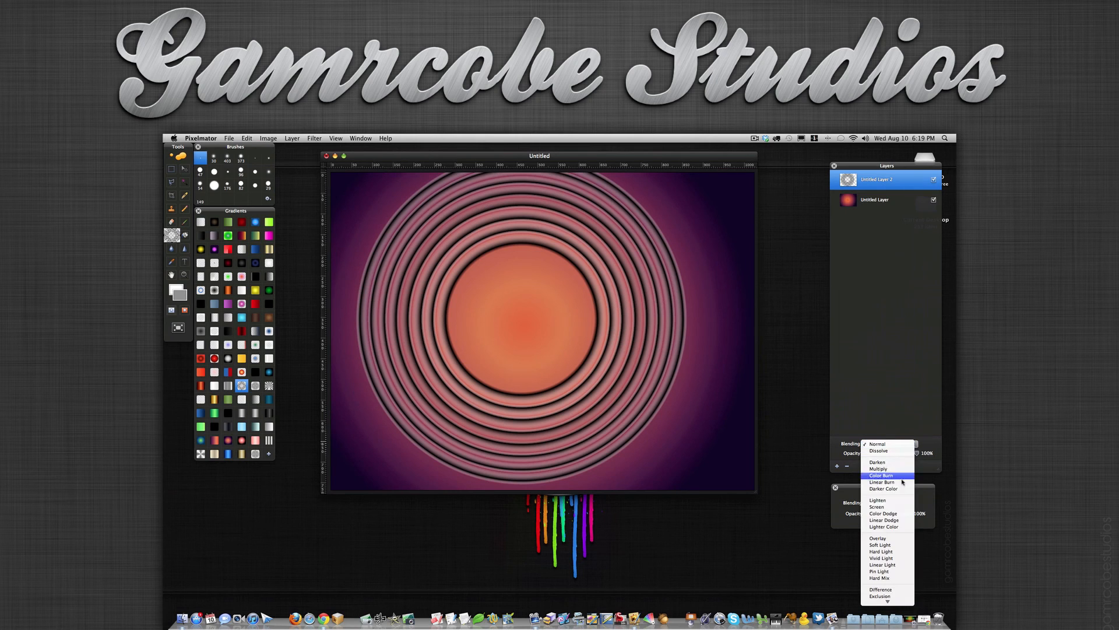
pyautogui.click(876, 538)
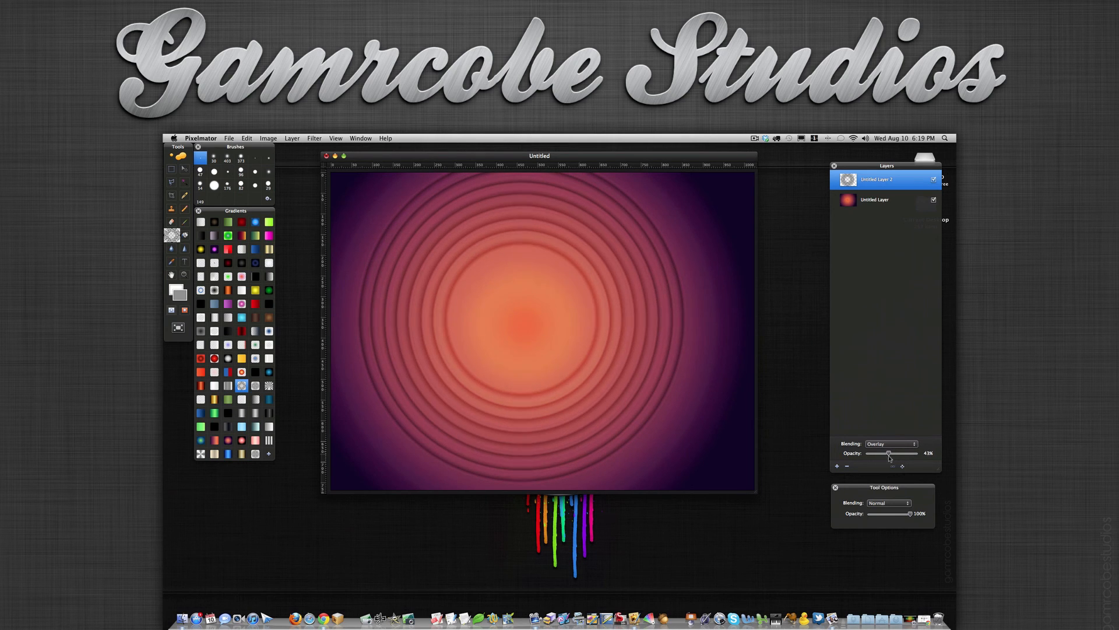
pyautogui.click(891, 443)
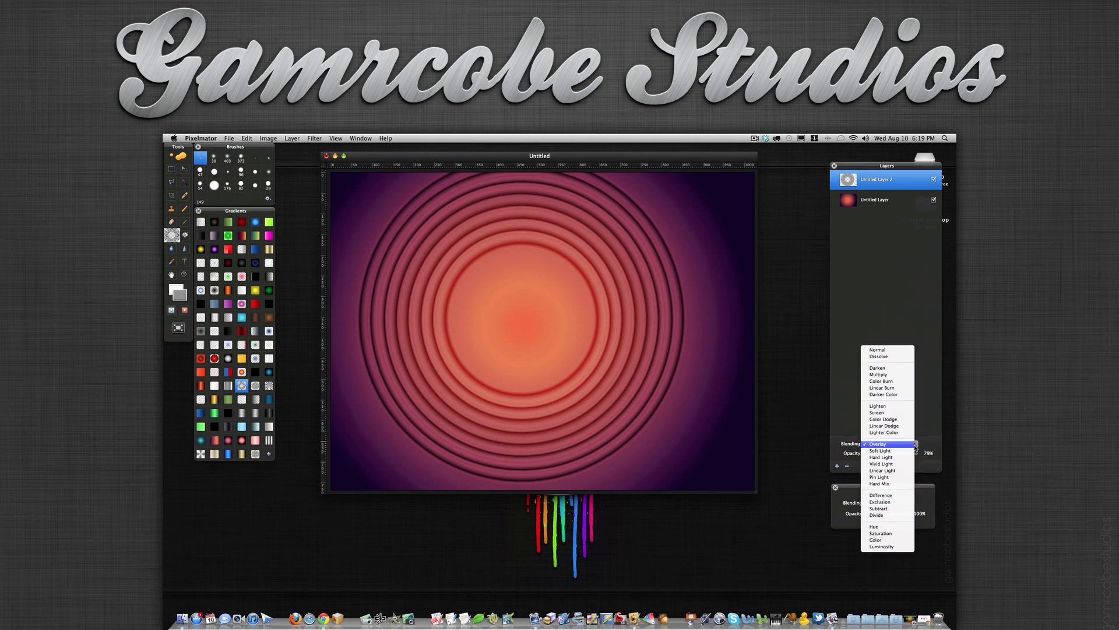
pyautogui.moveTo(882, 463)
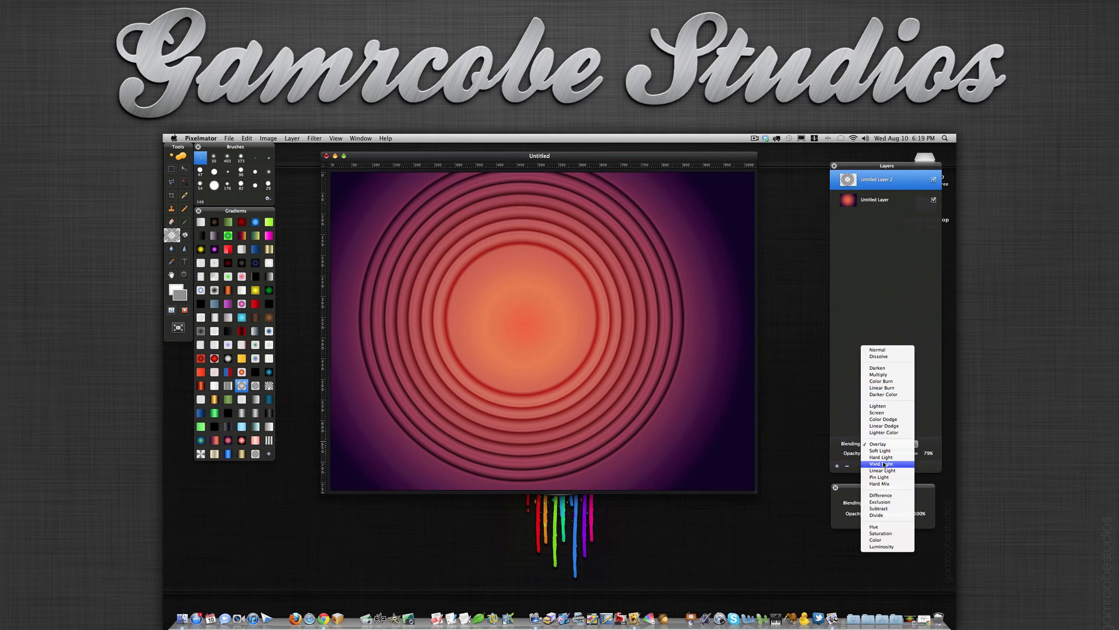
pyautogui.click(881, 464)
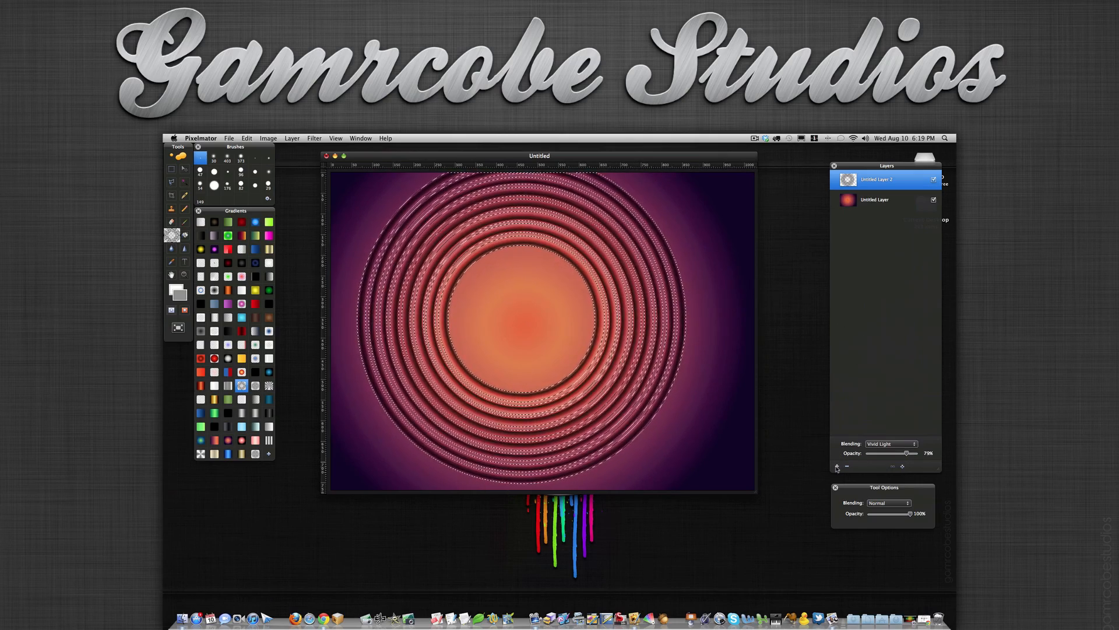
# Step: Add a third layer and select the horizontal stripes gradient preset
pyautogui.click(837, 465)
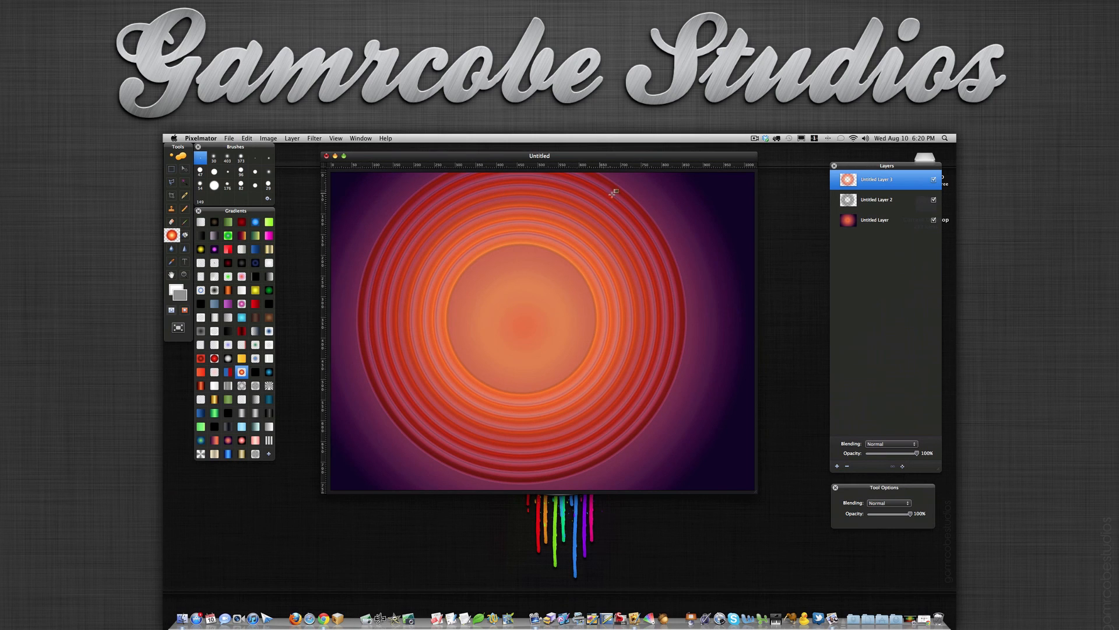
pyautogui.moveTo(612, 192)
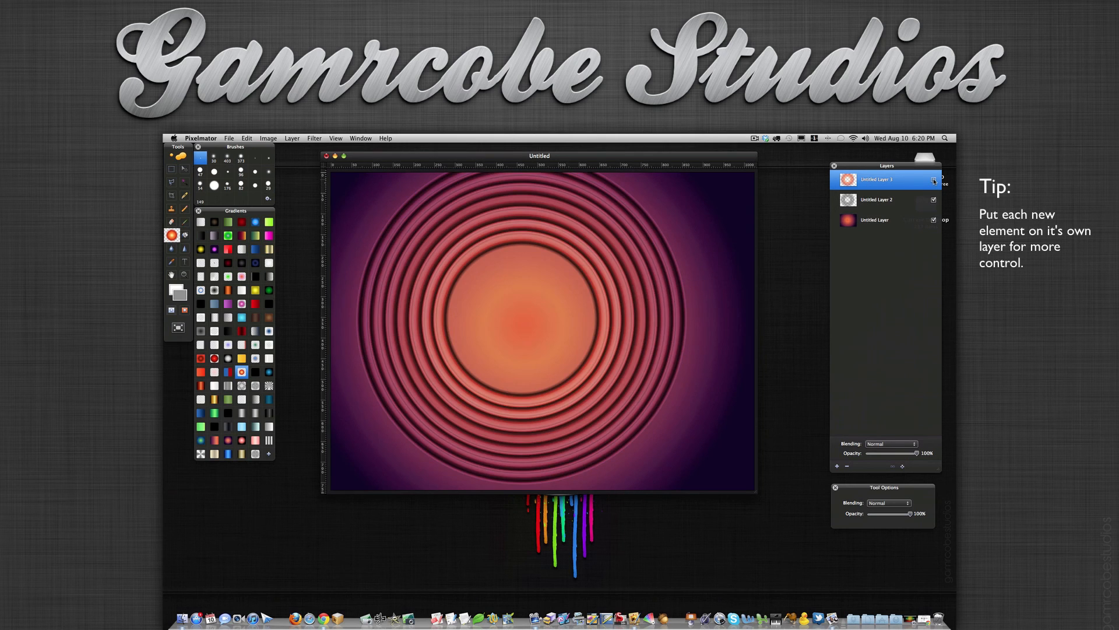
pyautogui.click(934, 179)
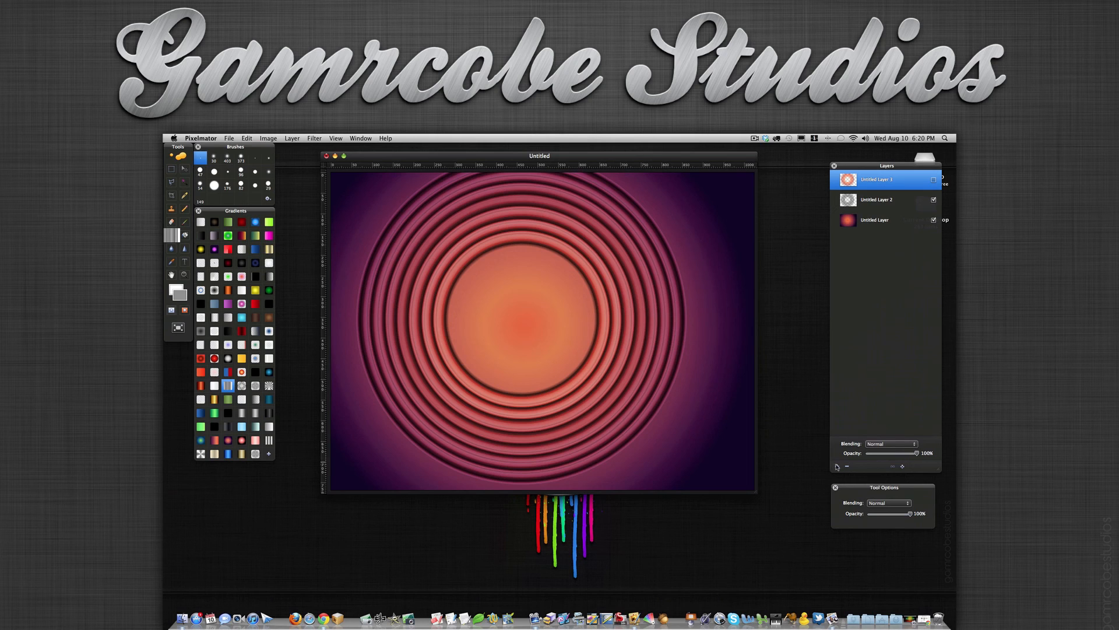
# Step: Add a stripes layer and blend its black-and-white horizontal stripes in Overlay mode
pyautogui.click(837, 466)
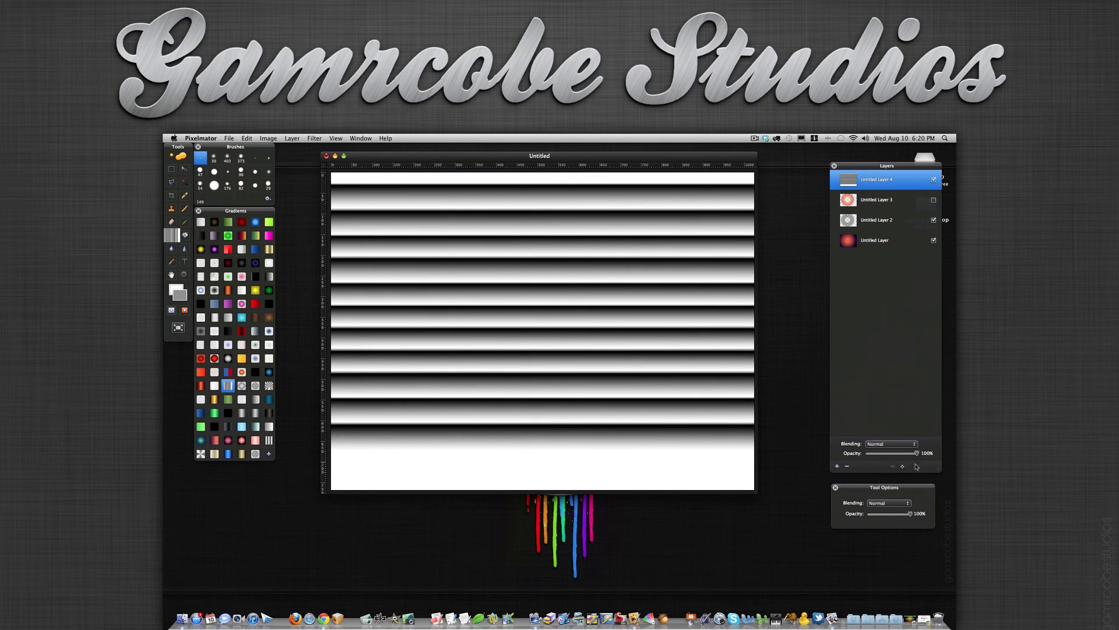
pyautogui.click(889, 443)
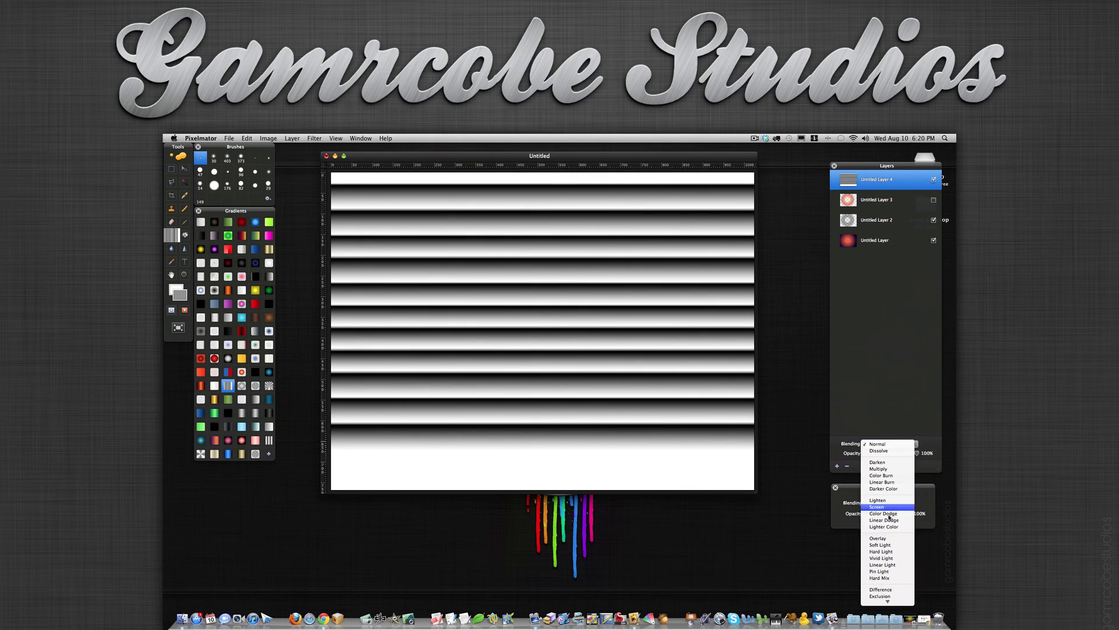
pyautogui.click(878, 538)
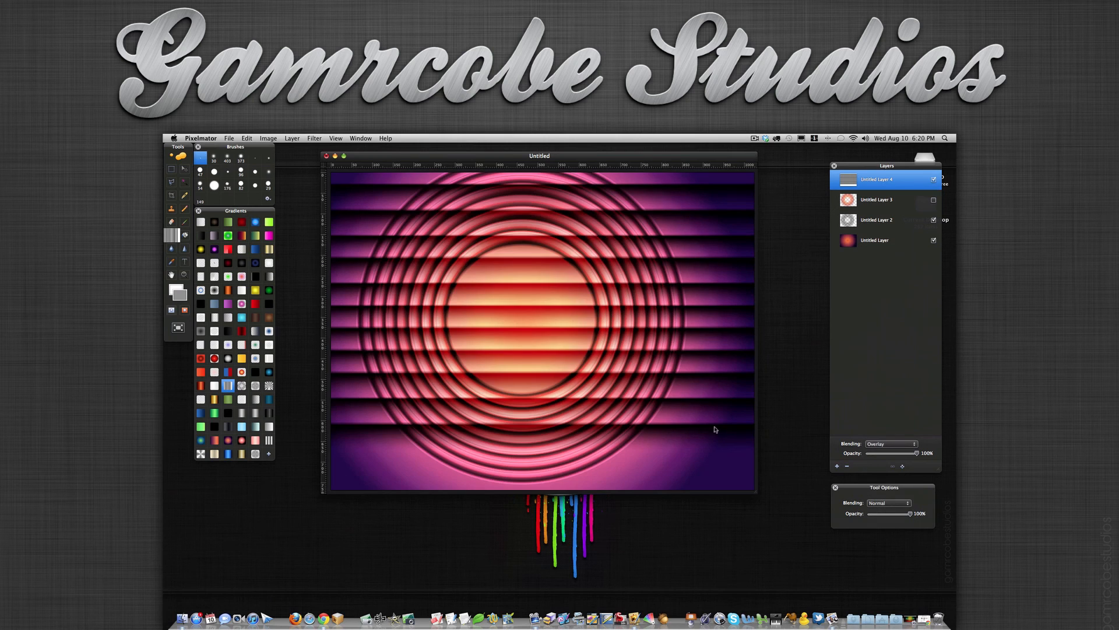
pyautogui.moveTo(489, 305)
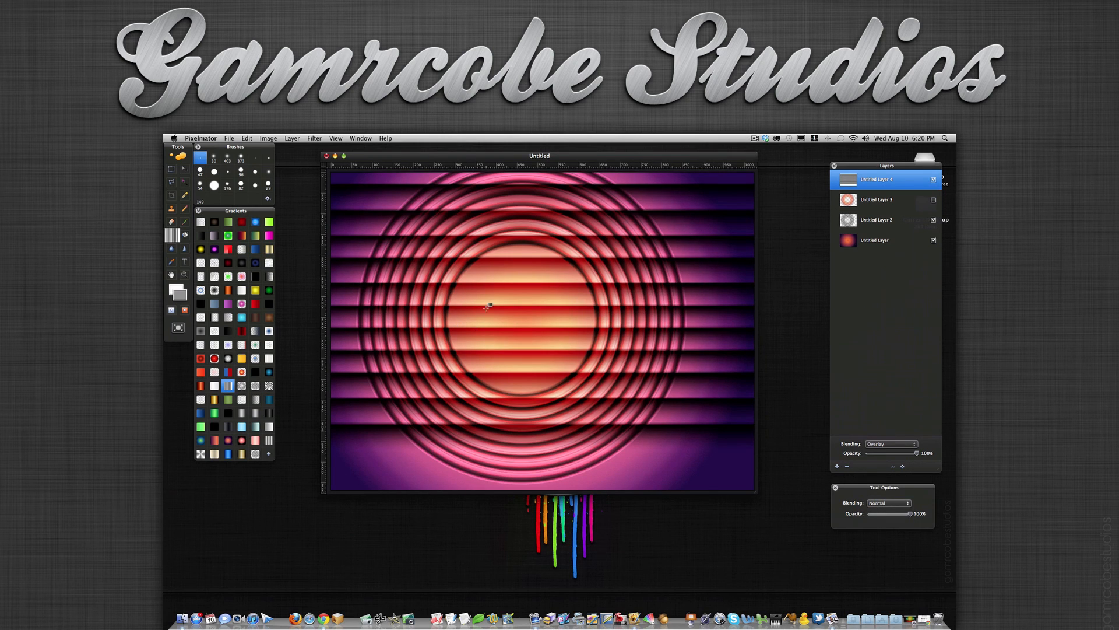
pyautogui.moveTo(627, 243)
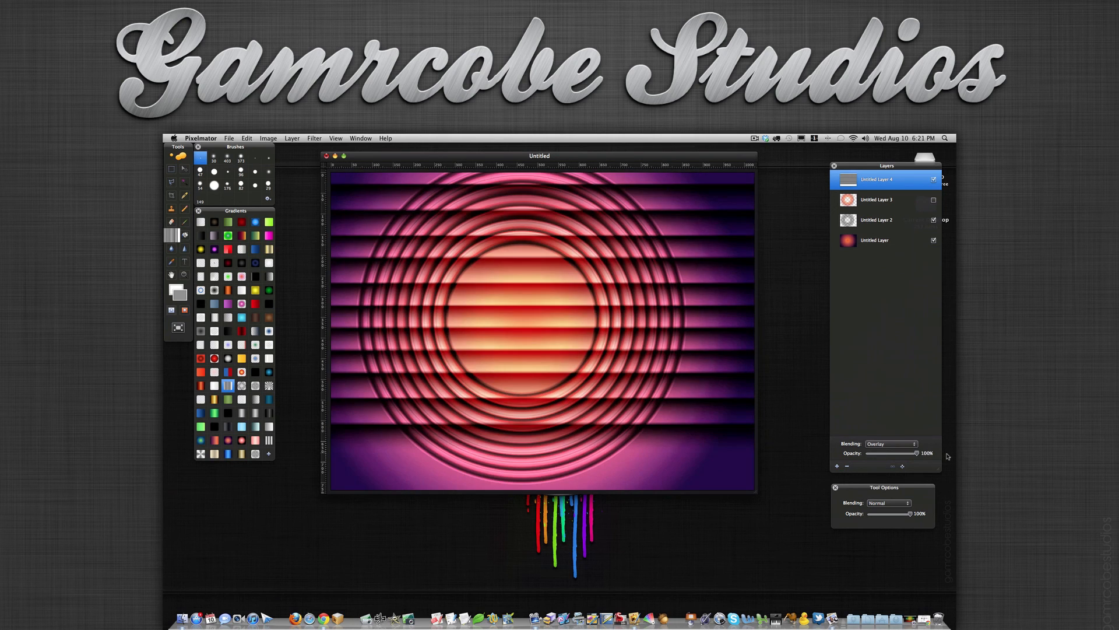
pyautogui.moveTo(885, 220)
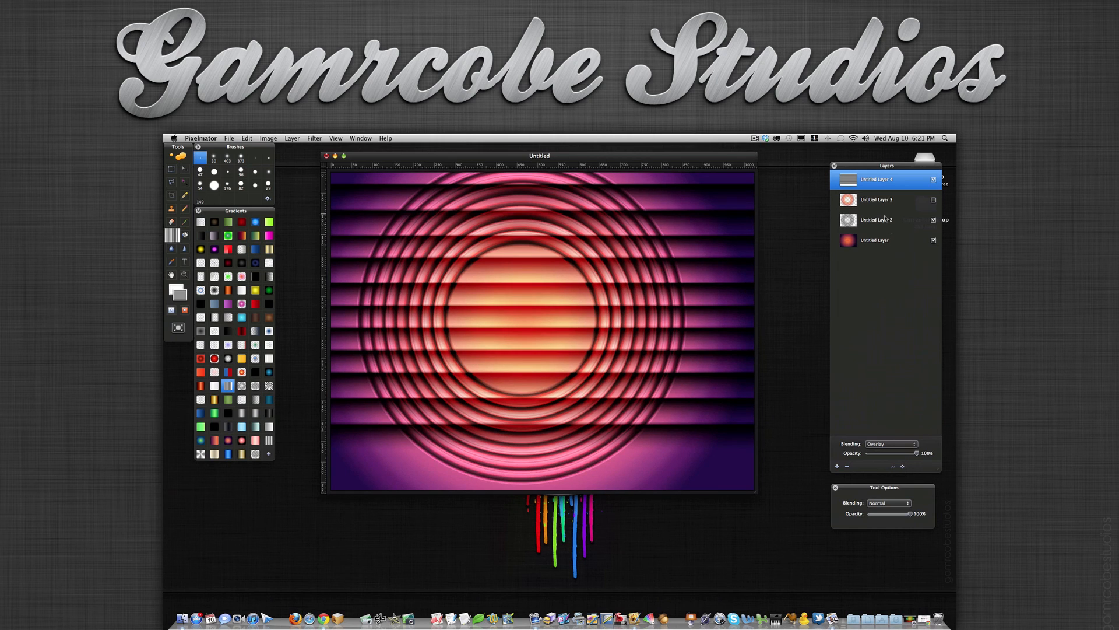
pyautogui.click(877, 219)
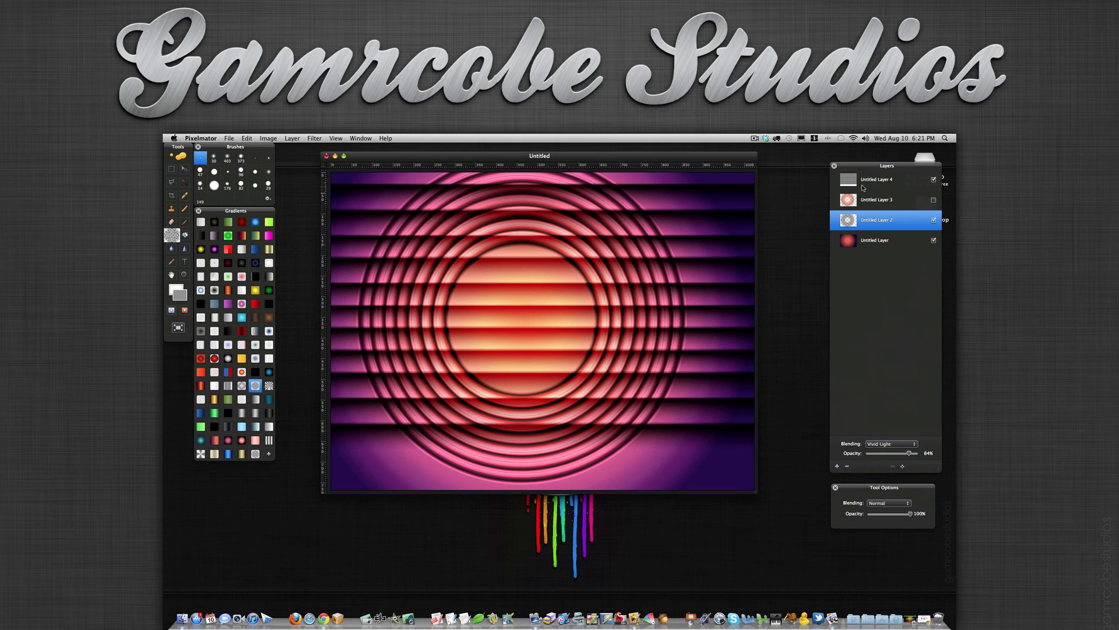
pyautogui.click(884, 179)
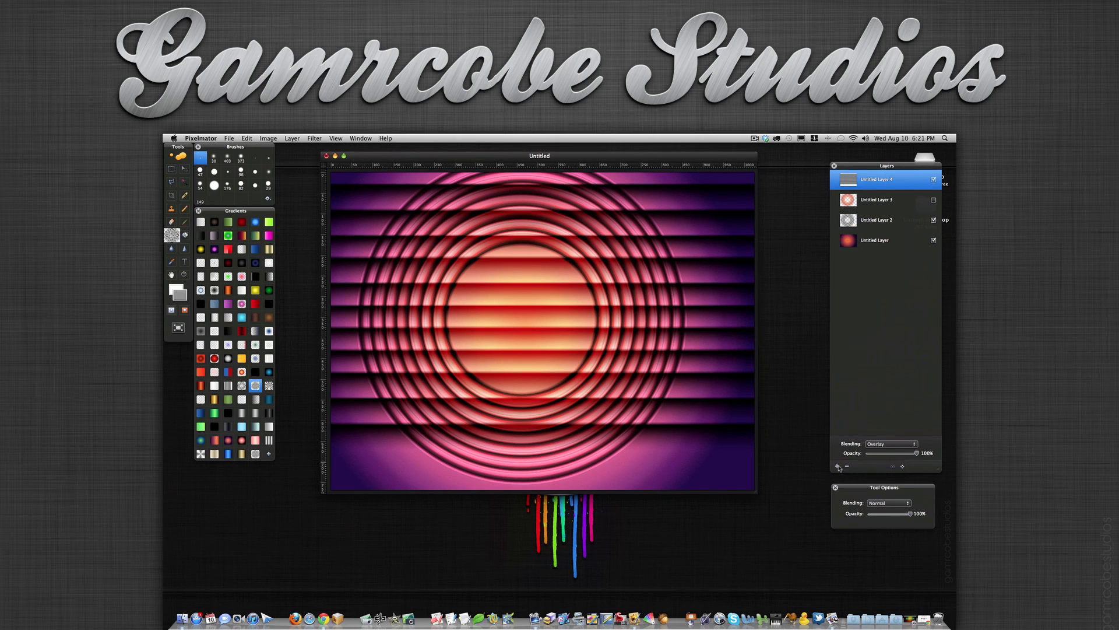
pyautogui.click(838, 466)
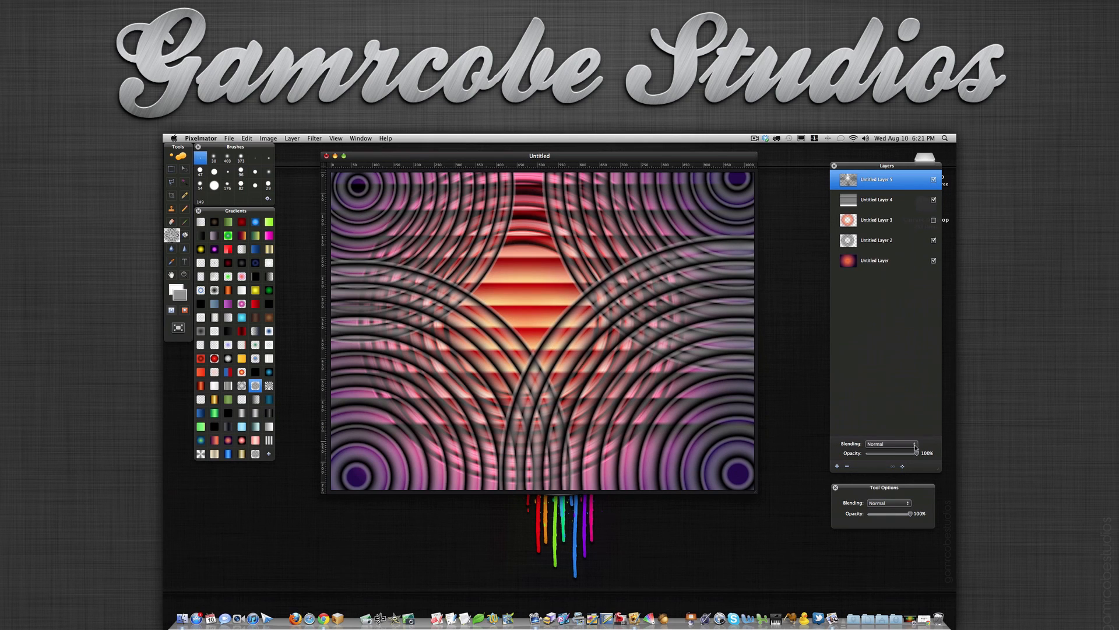
# Step: Blend the corner-rings layer into the image with Overlay
pyautogui.click(890, 443)
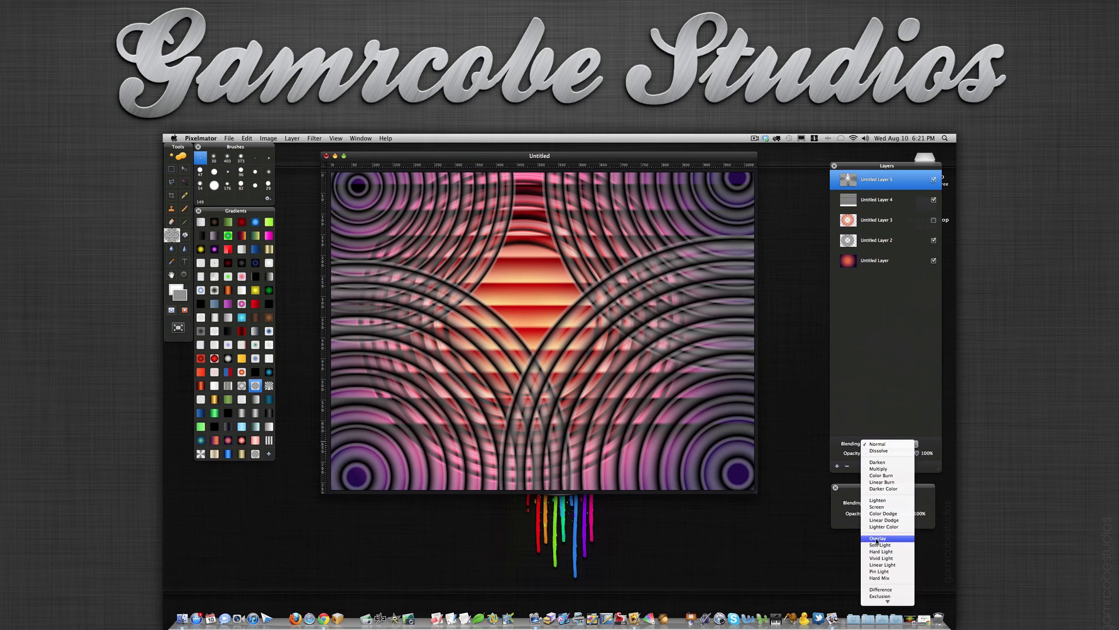
pyautogui.click(879, 536)
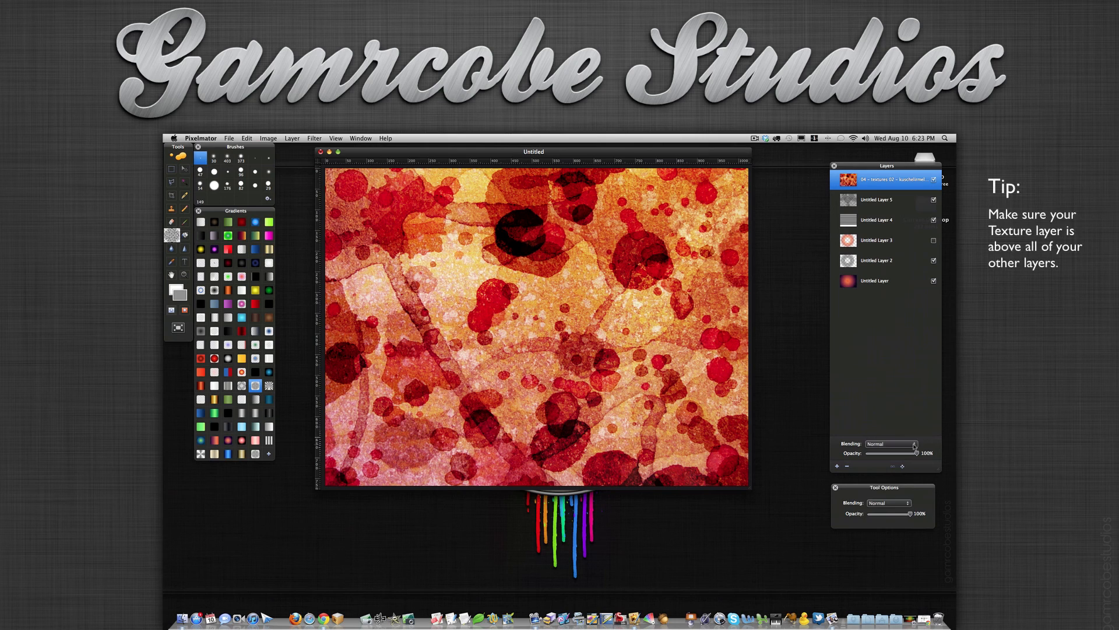
# Step: Blend the red texture layer in Overlay, then switch it to Multiply
pyautogui.click(891, 443)
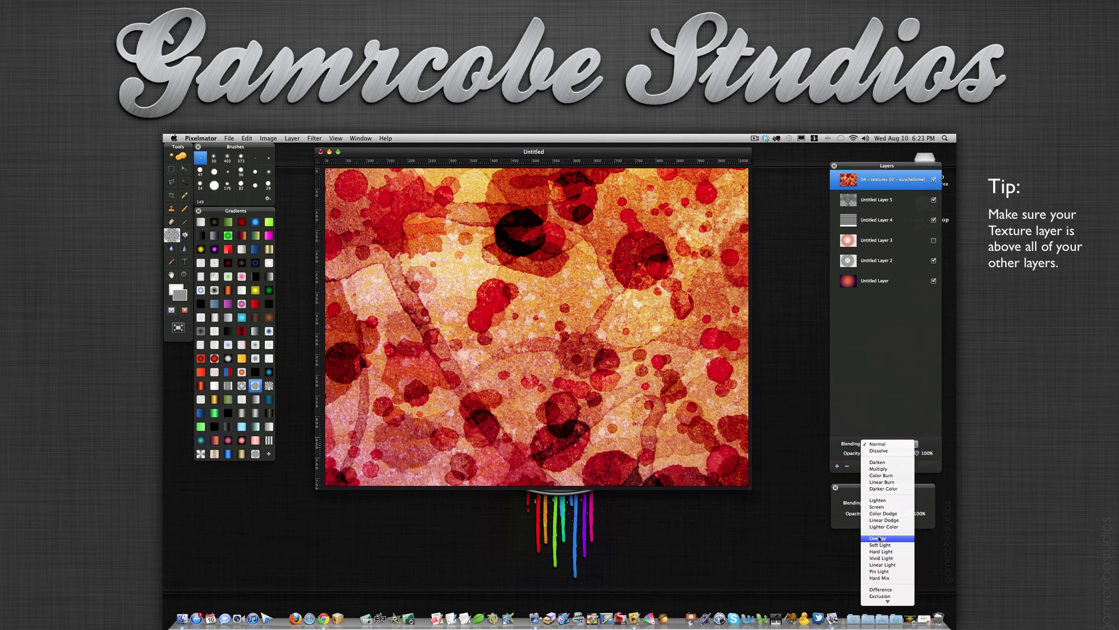
pyautogui.moveTo(879, 552)
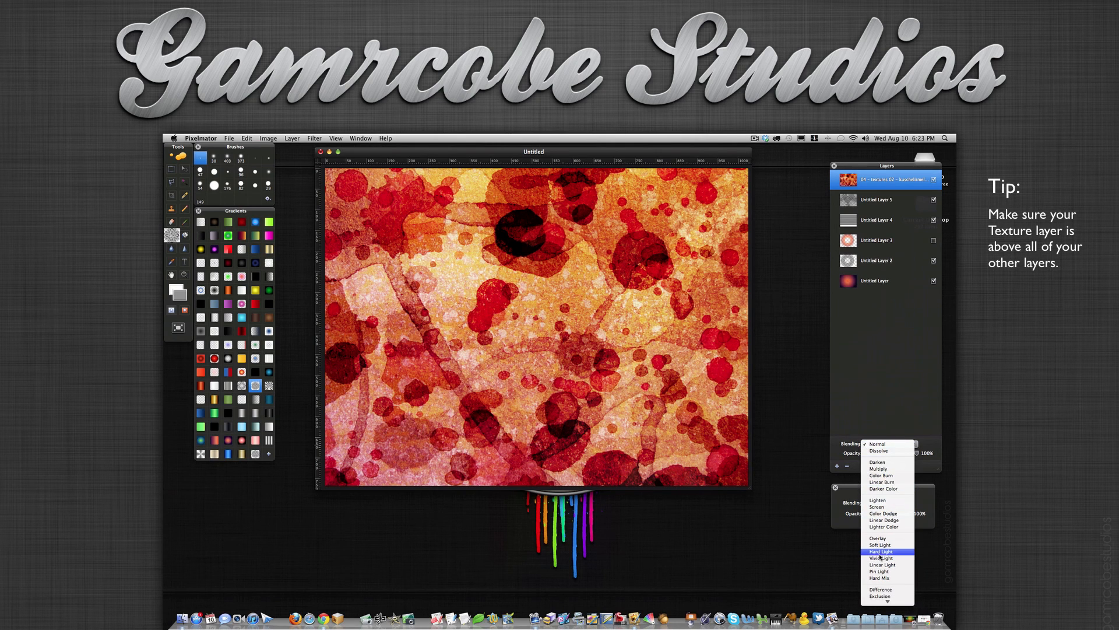
pyautogui.click(876, 537)
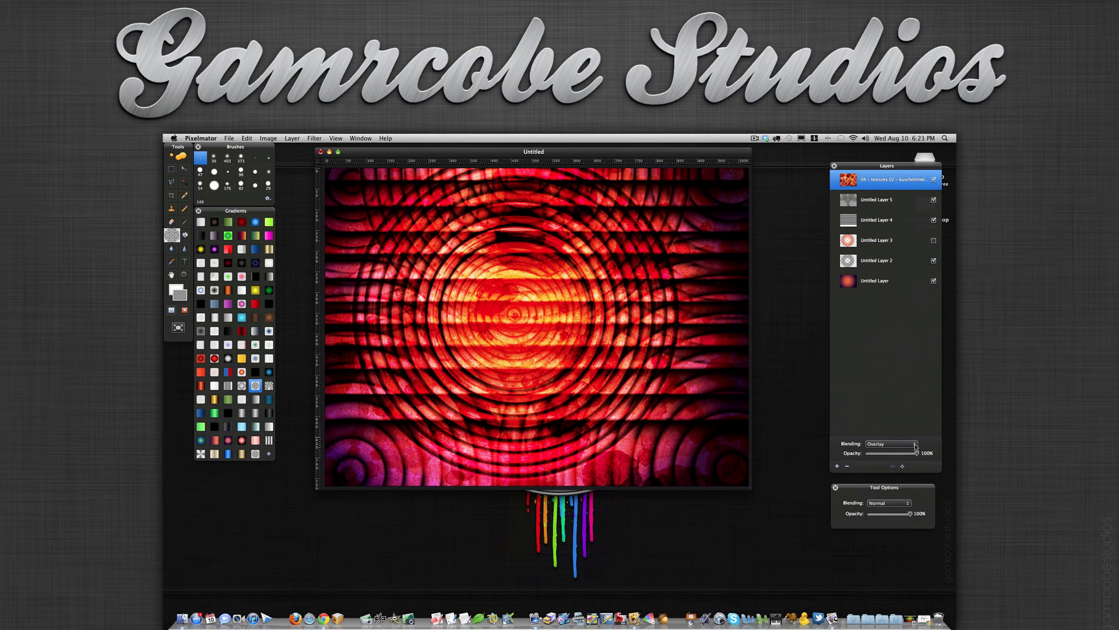
pyautogui.click(891, 443)
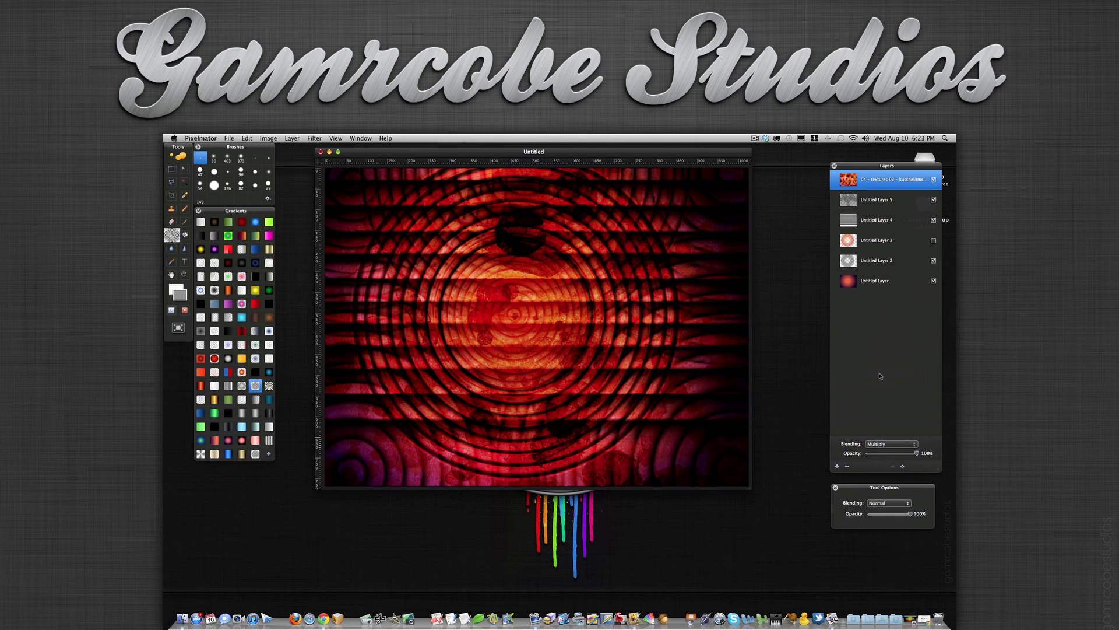
pyautogui.moveTo(596, 157)
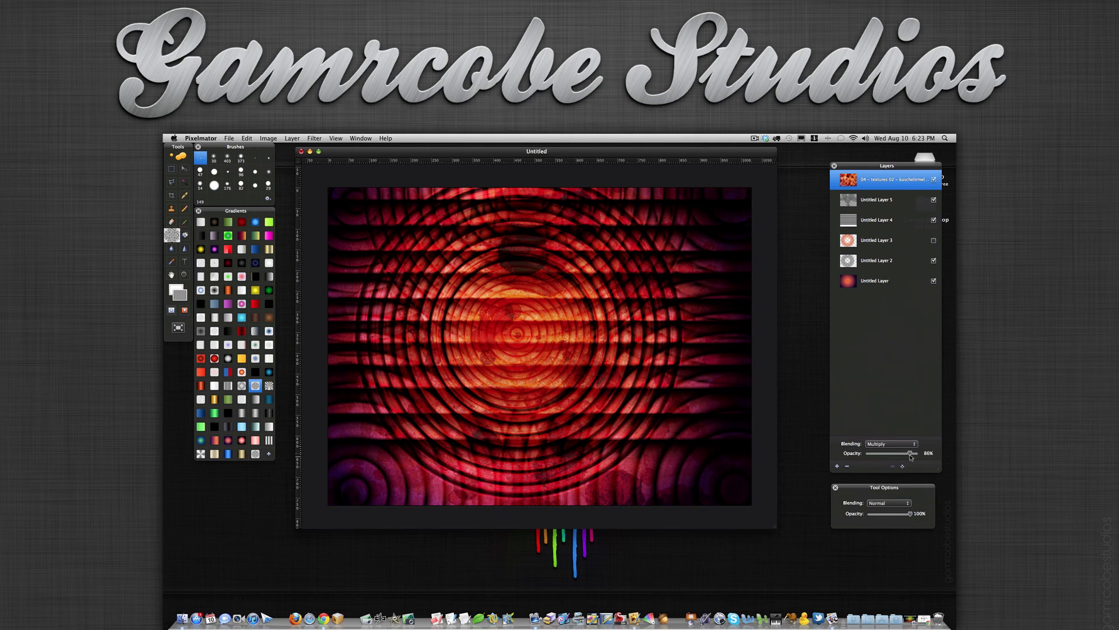
# Step: Set the texture layer's blending to Soft Light at 80% opacity
pyautogui.click(892, 443)
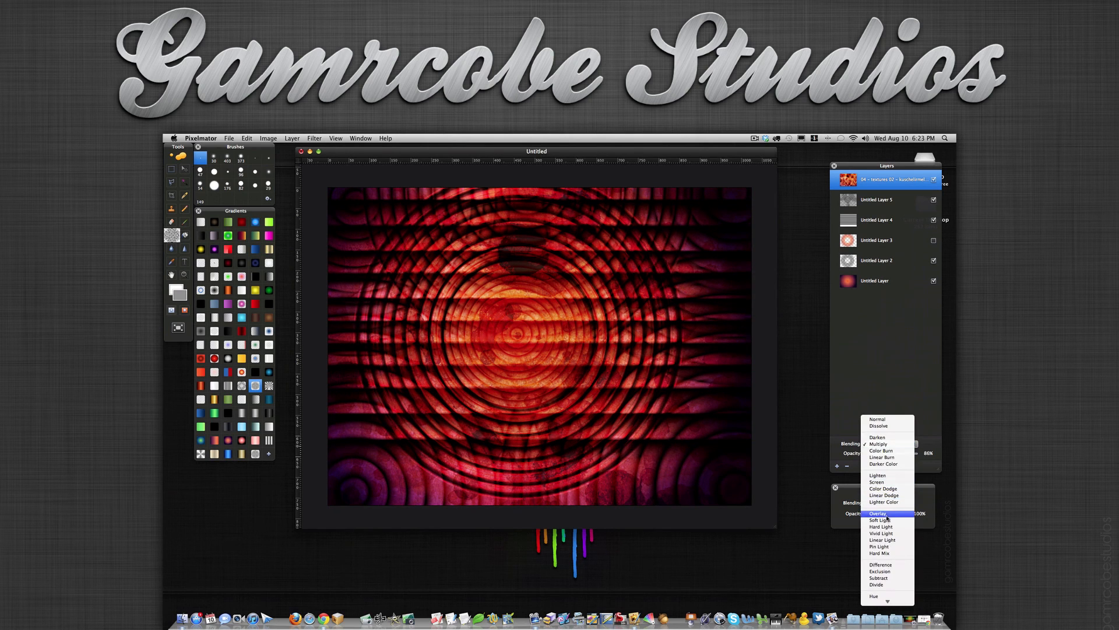
pyautogui.click(879, 520)
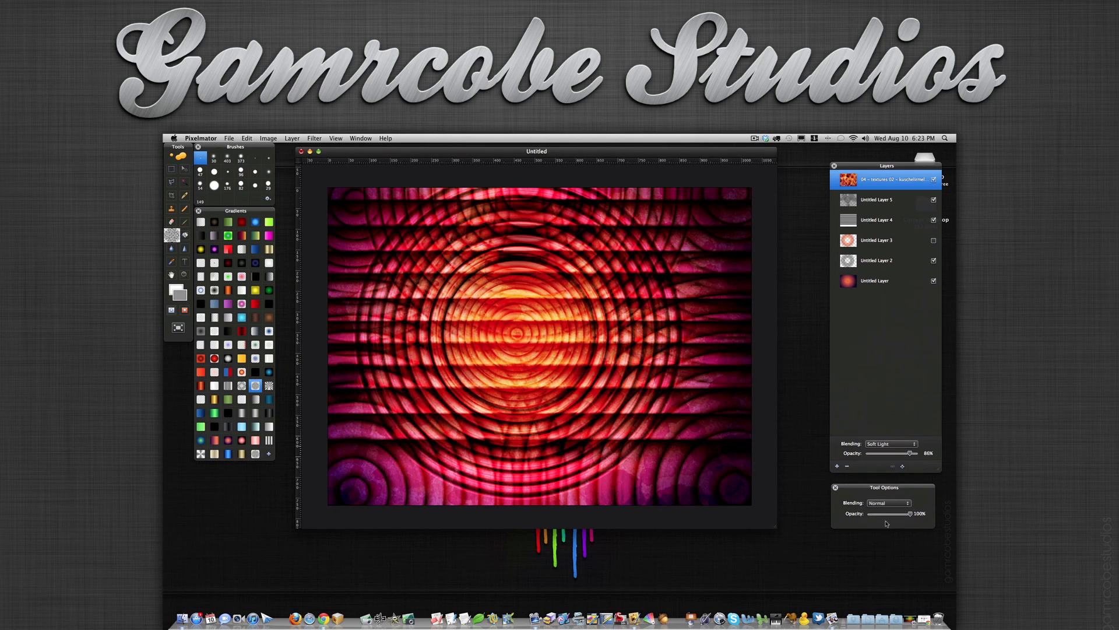
pyautogui.moveTo(696, 491)
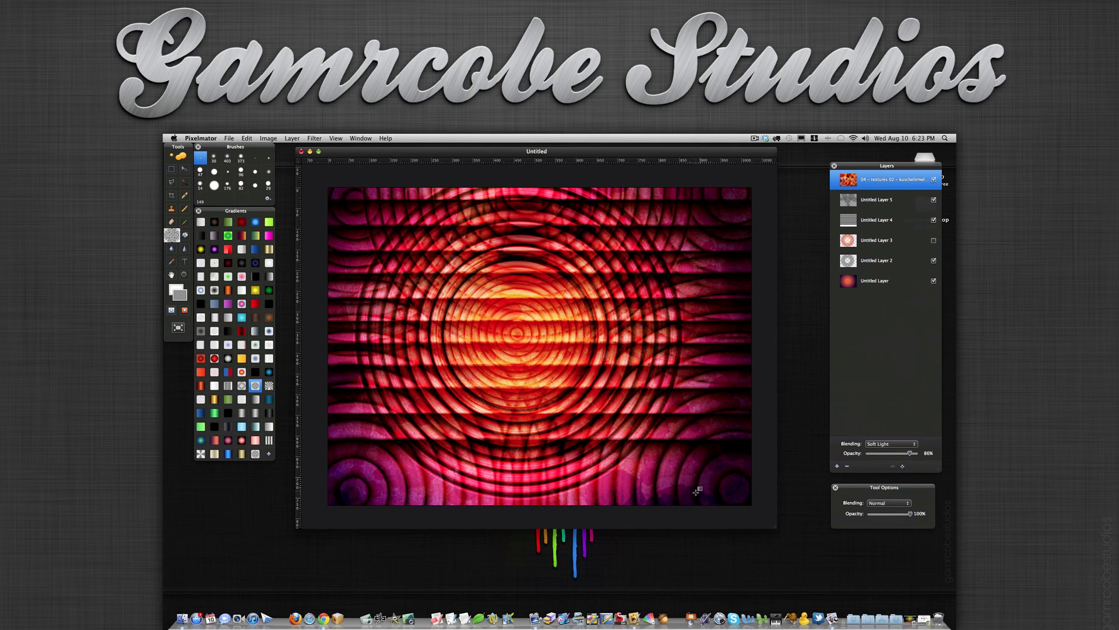
pyautogui.moveTo(670, 313)
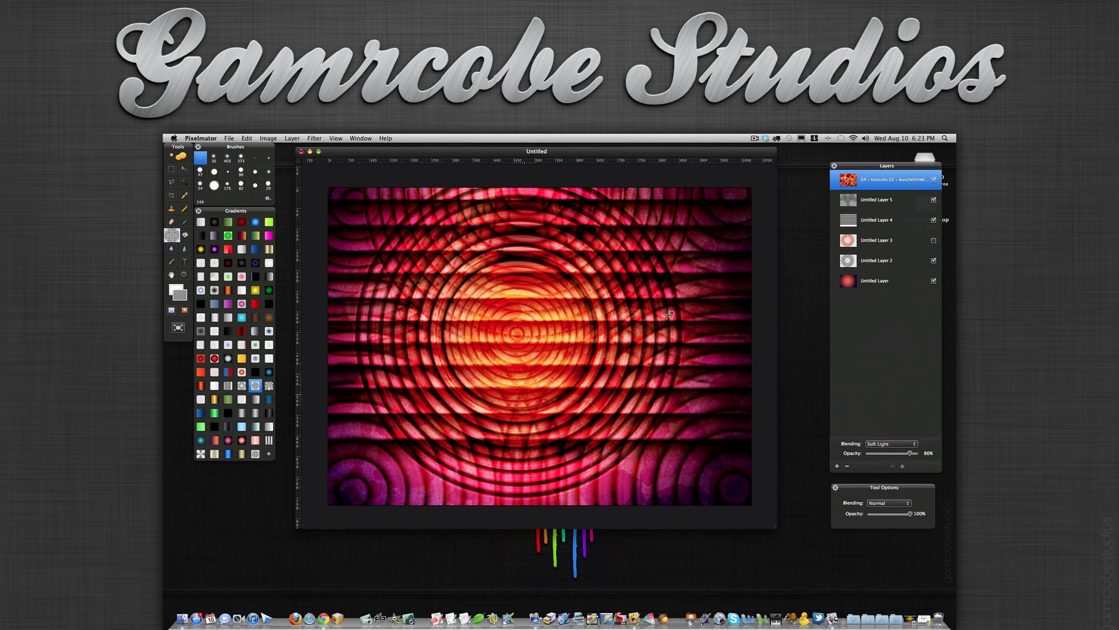
pyautogui.moveTo(588, 273)
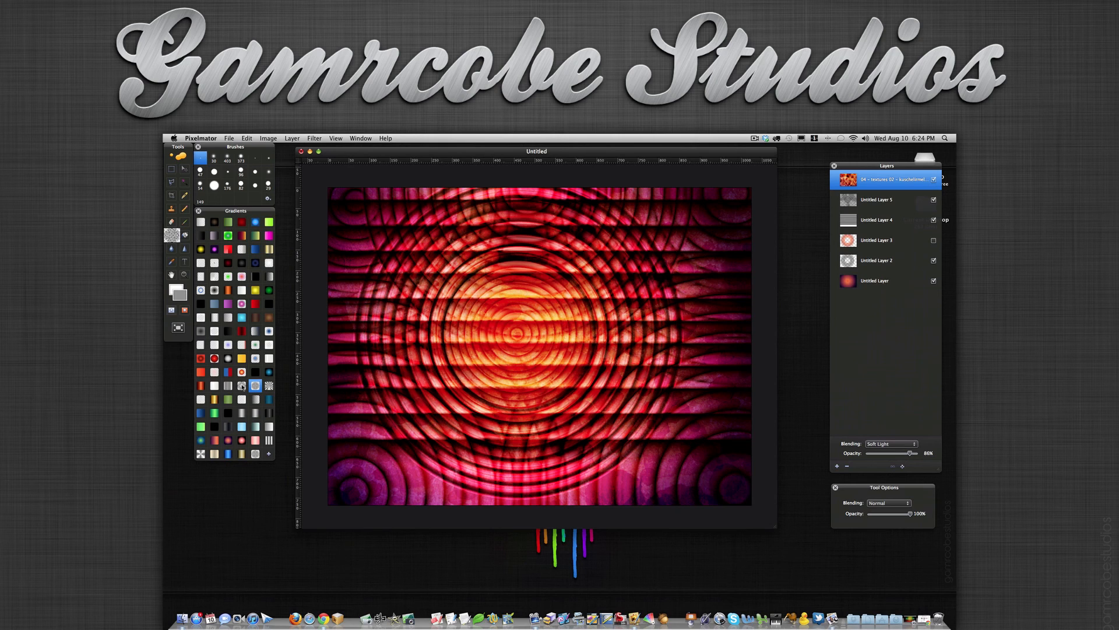
pyautogui.moveTo(285, 408)
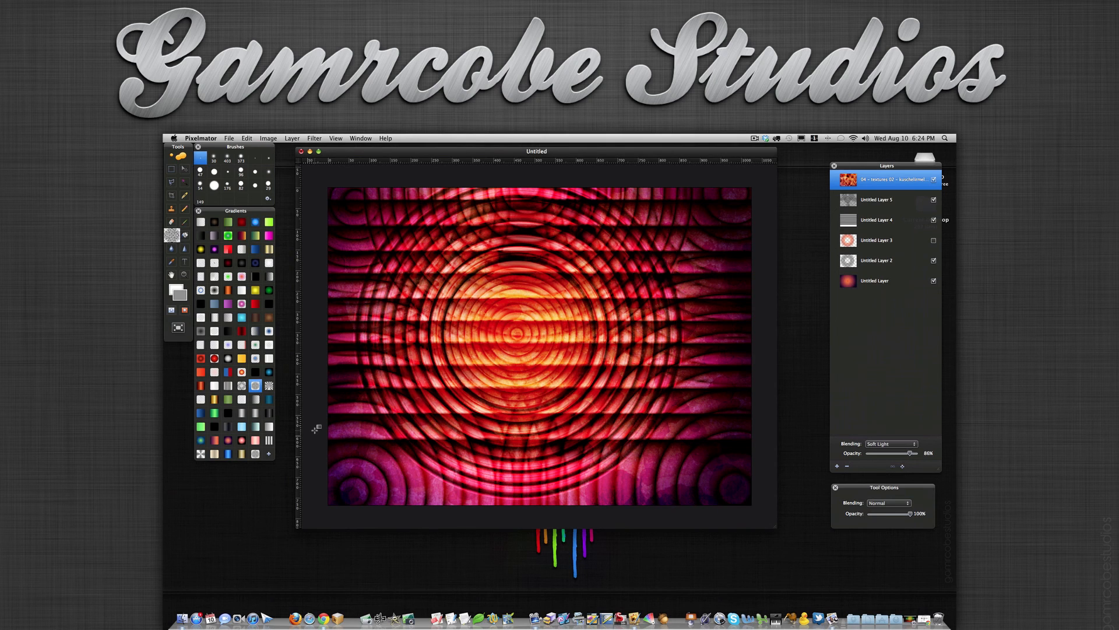
pyautogui.moveTo(347, 428)
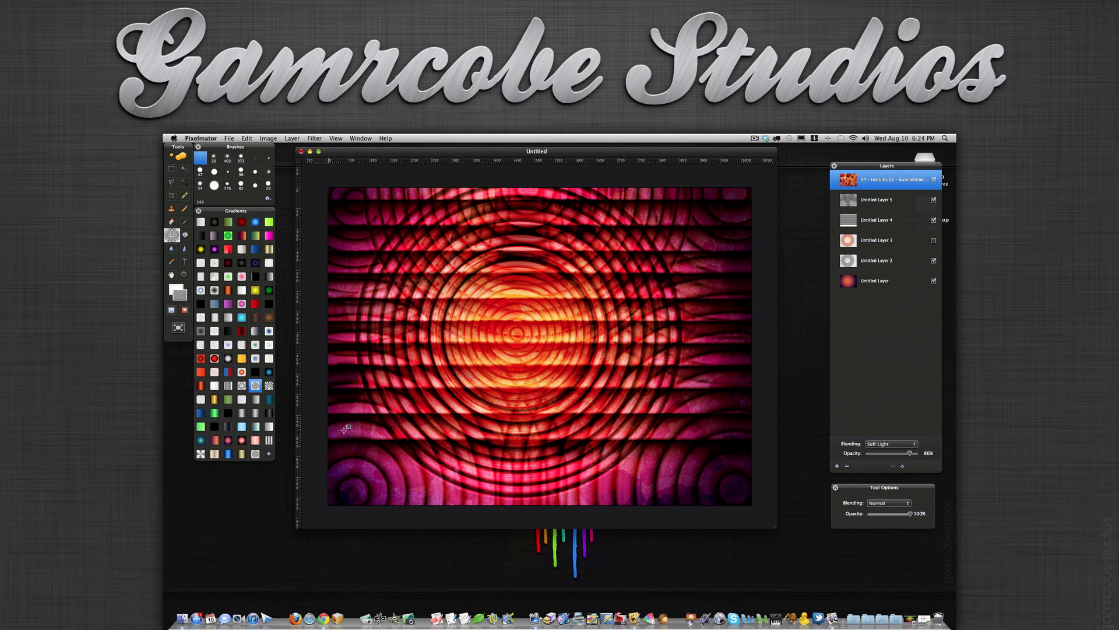